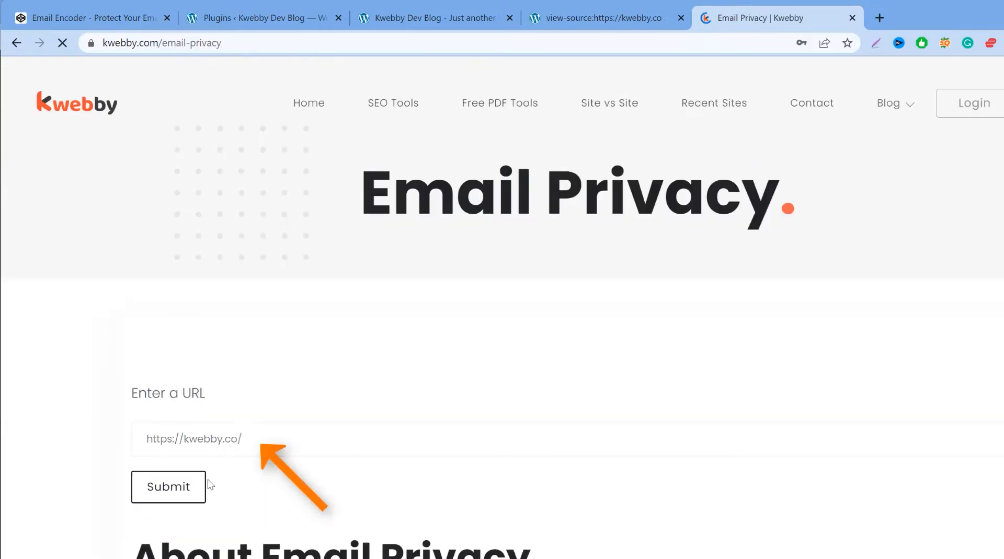
pyautogui.click(168, 487)
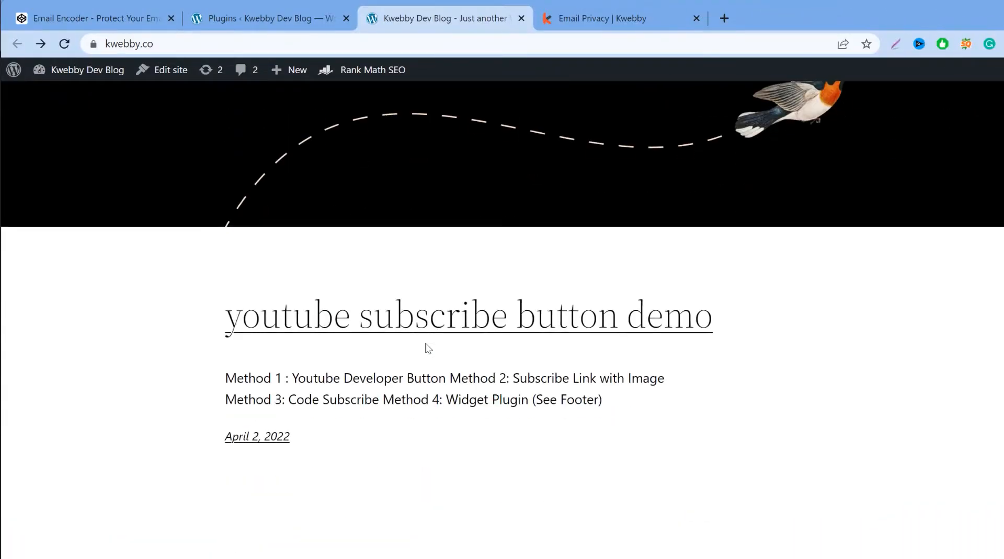
pyautogui.scroll(-3)
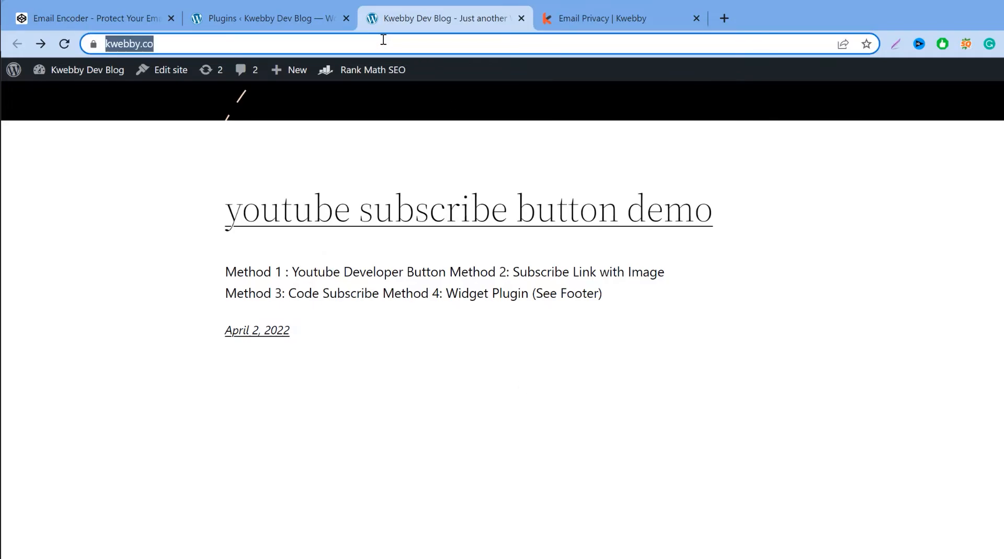
pyautogui.click(617, 17)
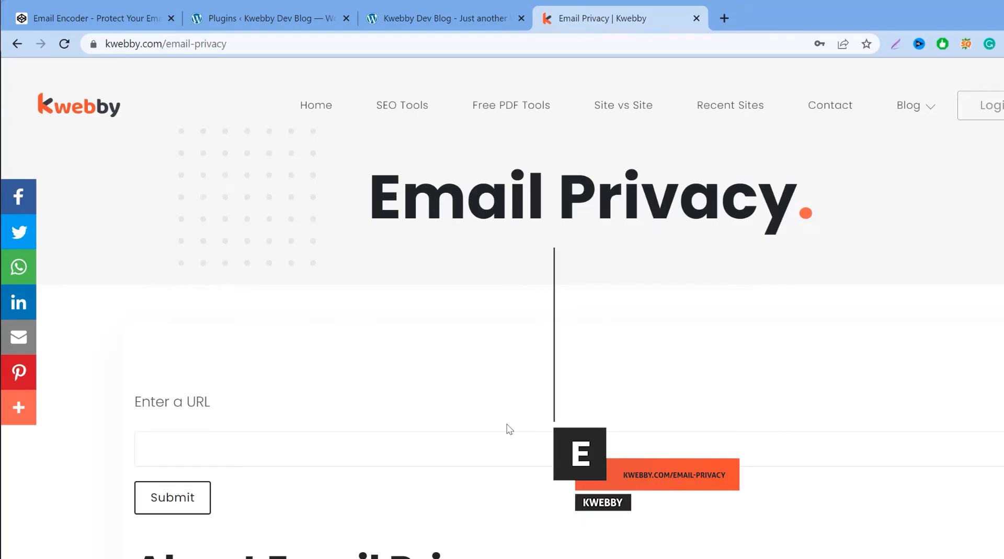
pyautogui.write('https://kwebby.com/')
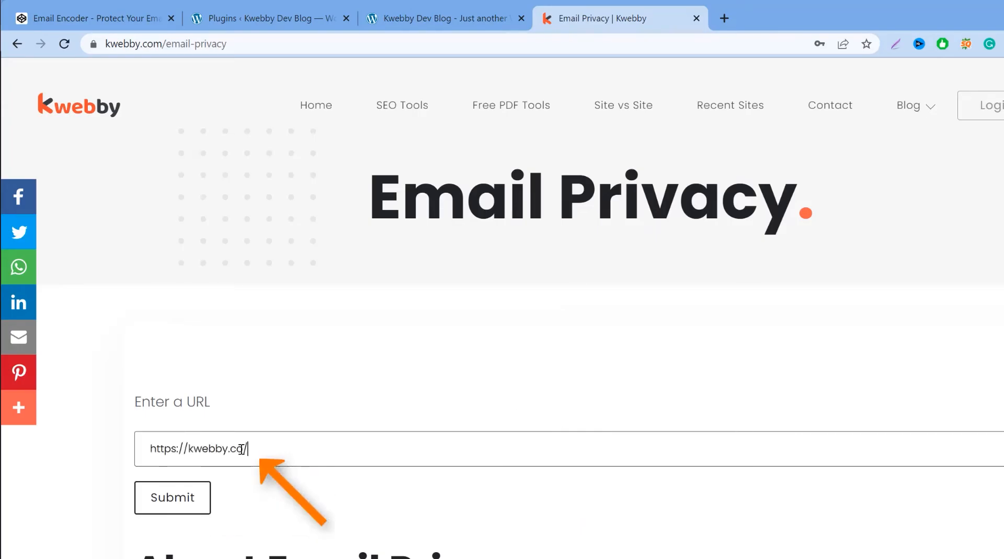
pyautogui.click(442, 18)
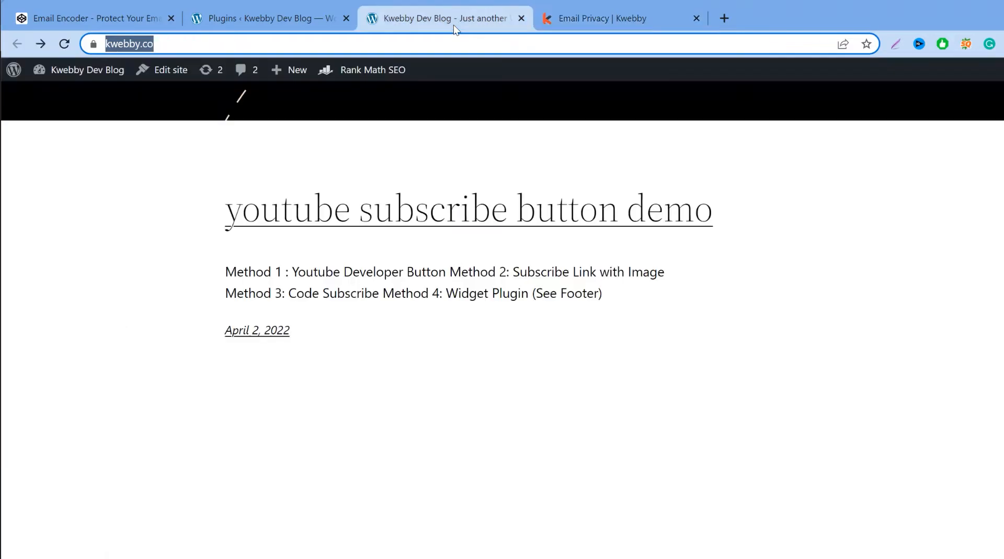
pyautogui.click(615, 17)
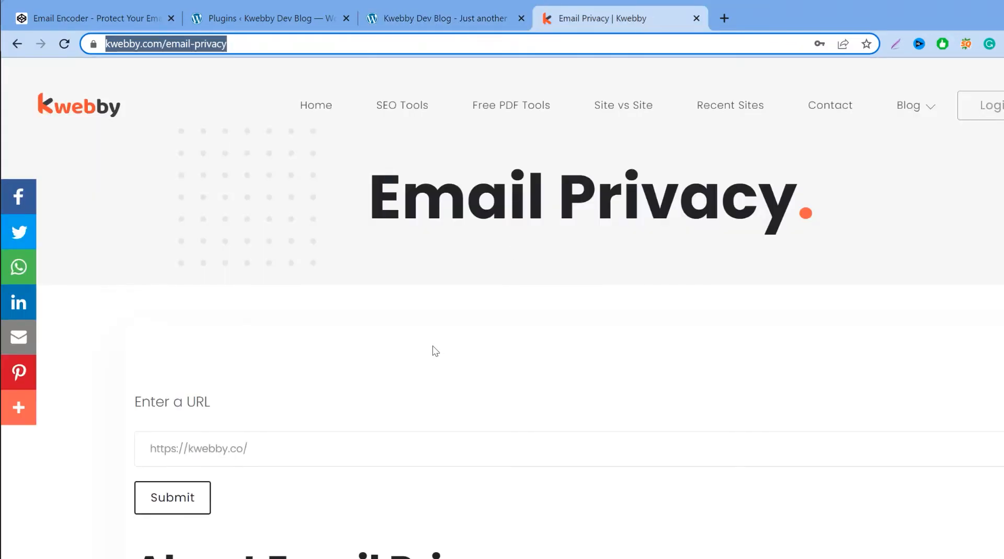
pyautogui.moveTo(202, 498)
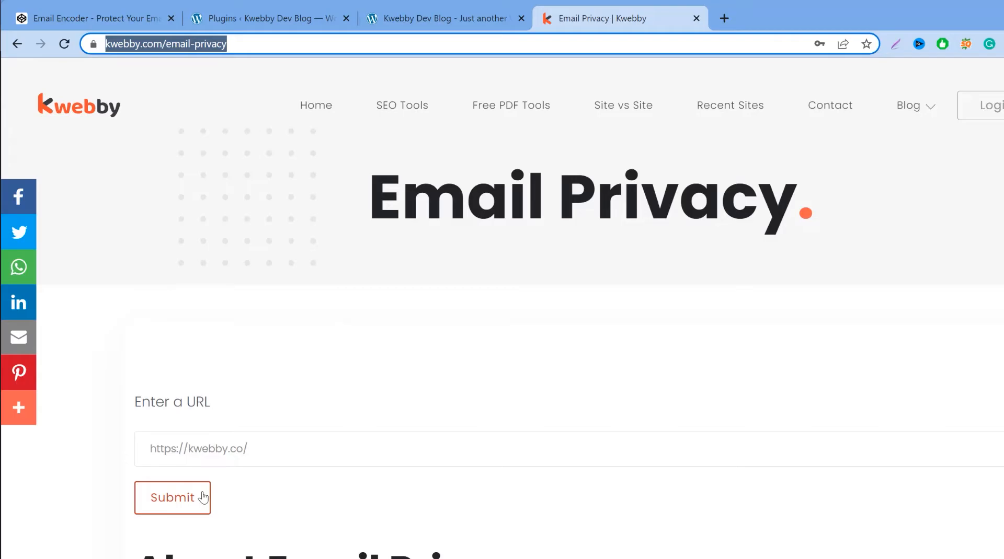
# - Submit the kwebby.co scan and highlight the 'Email Found!' result before returning to the blog
pyautogui.click(172, 498)
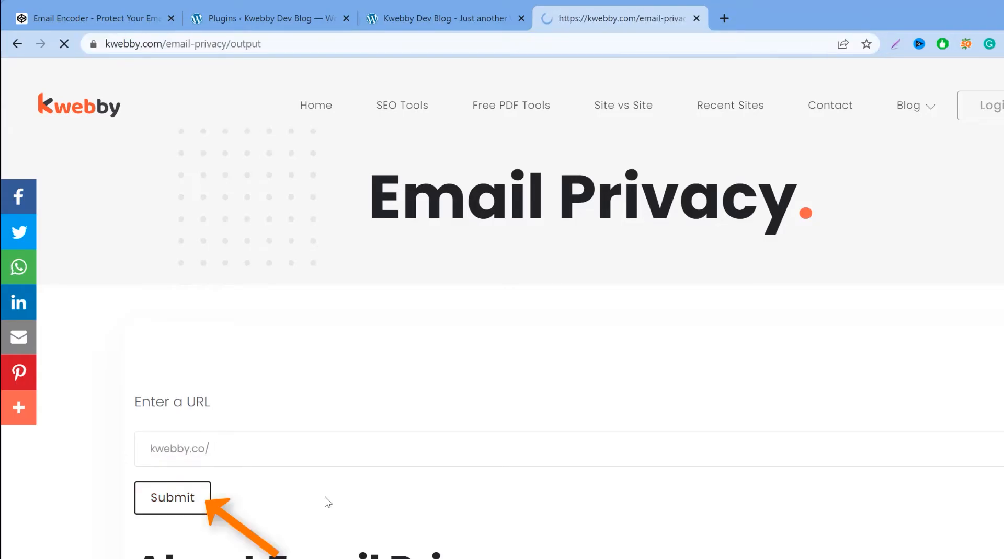
pyautogui.click(172, 497)
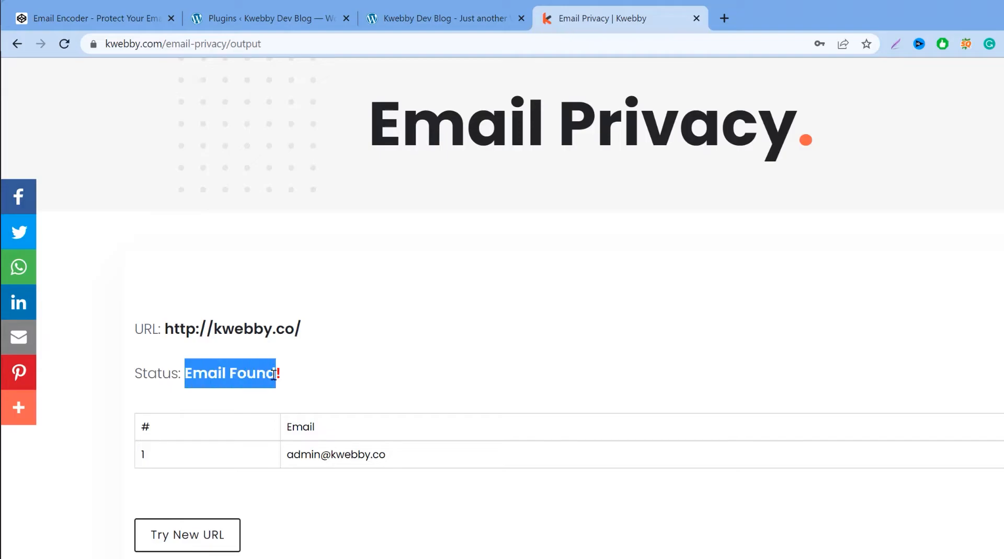
pyautogui.doubleClick(335, 454)
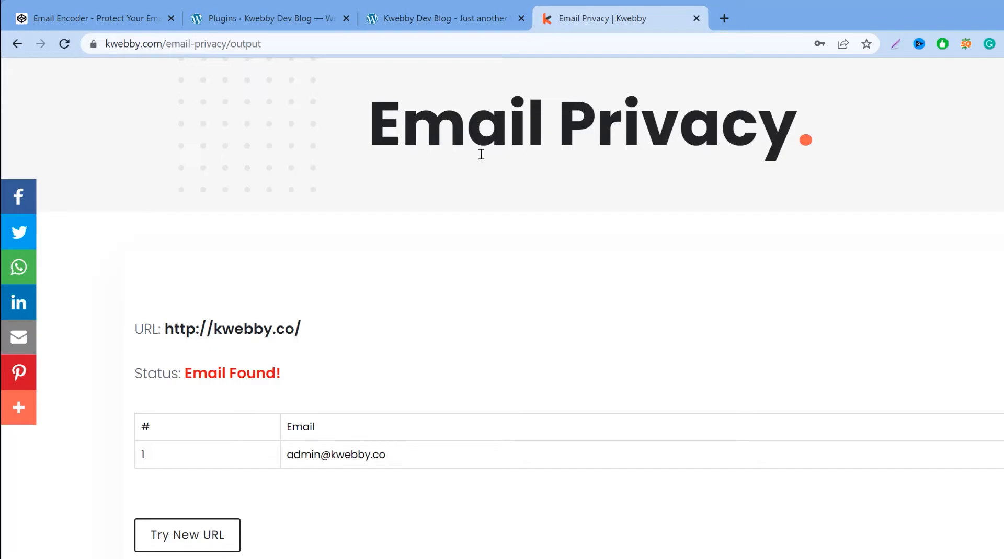
pyautogui.click(442, 18)
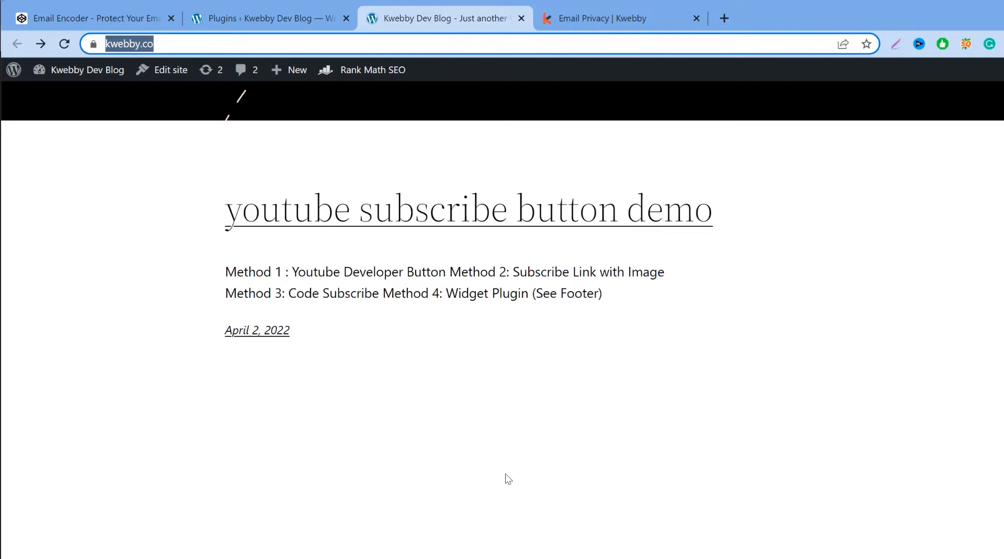
pyautogui.moveTo(536, 376)
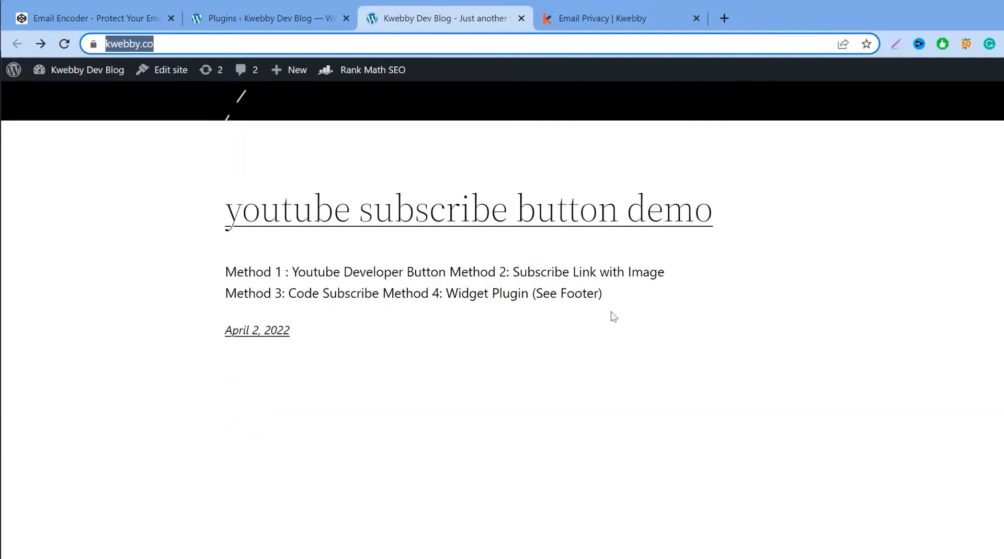
pyautogui.moveTo(499, 395)
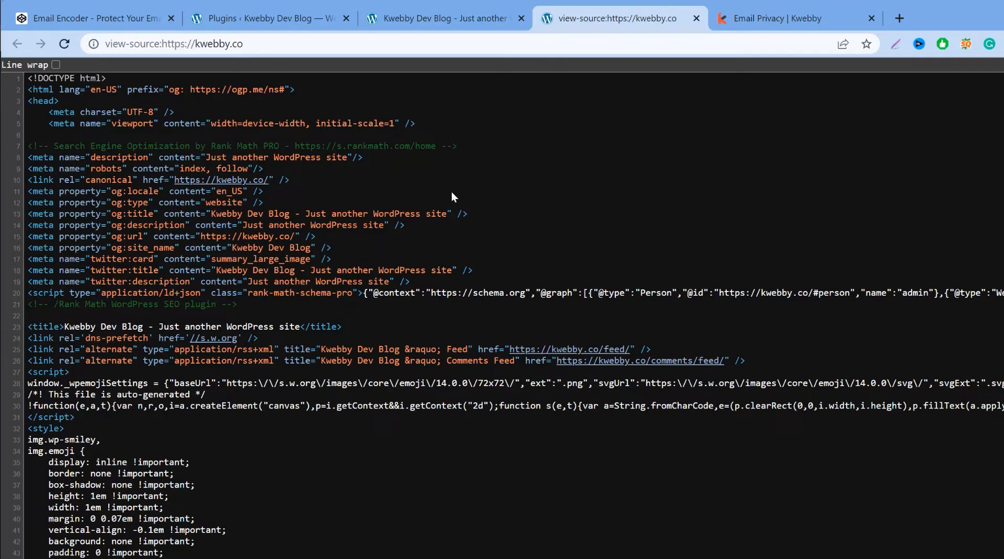
pyautogui.scroll(-3)
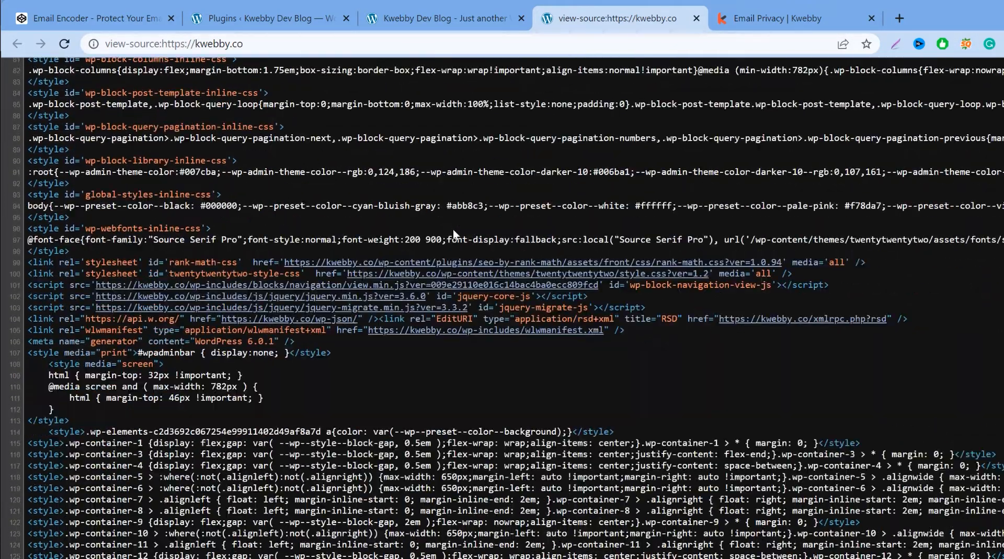
pyautogui.scroll(-3)
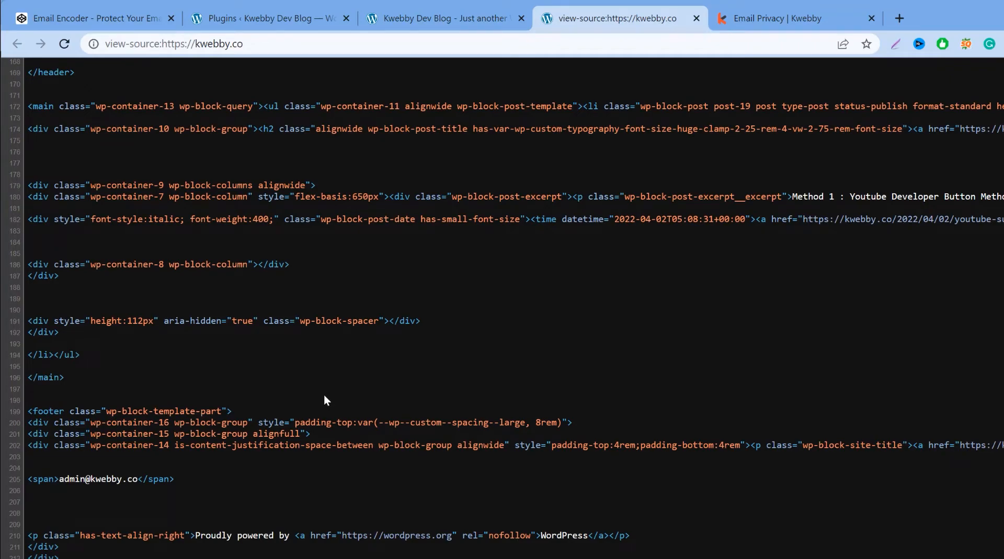
pyautogui.scroll(-3)
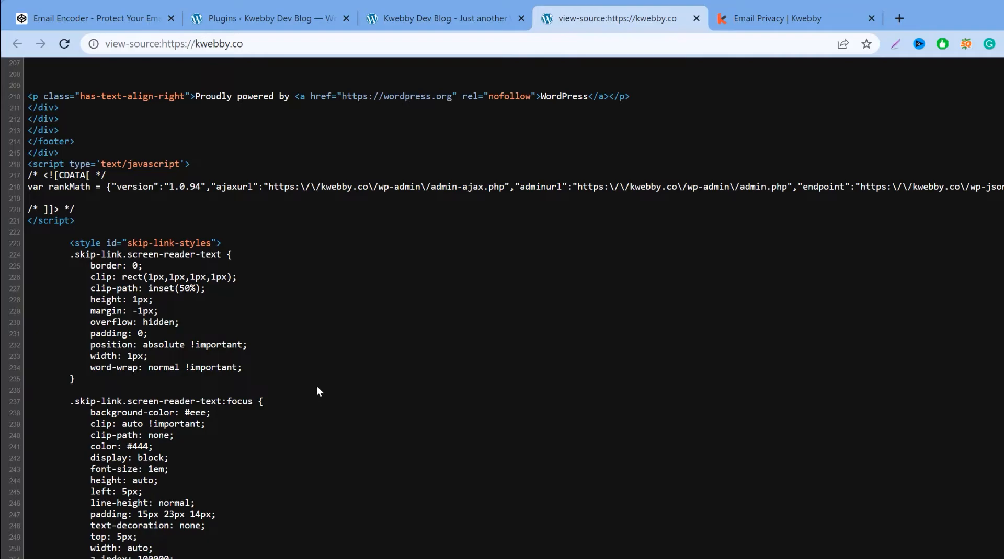
pyautogui.moveTo(446, 400)
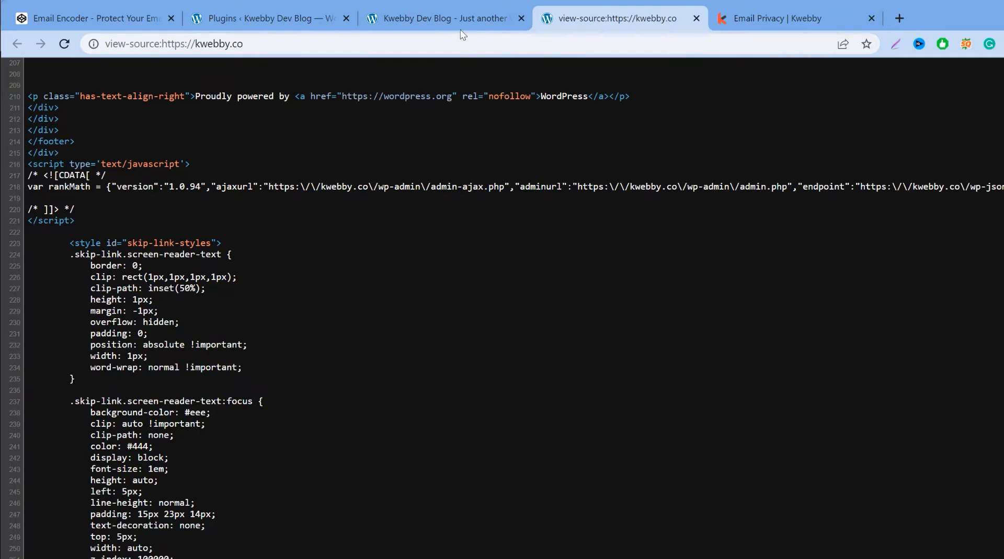
pyautogui.click(437, 18)
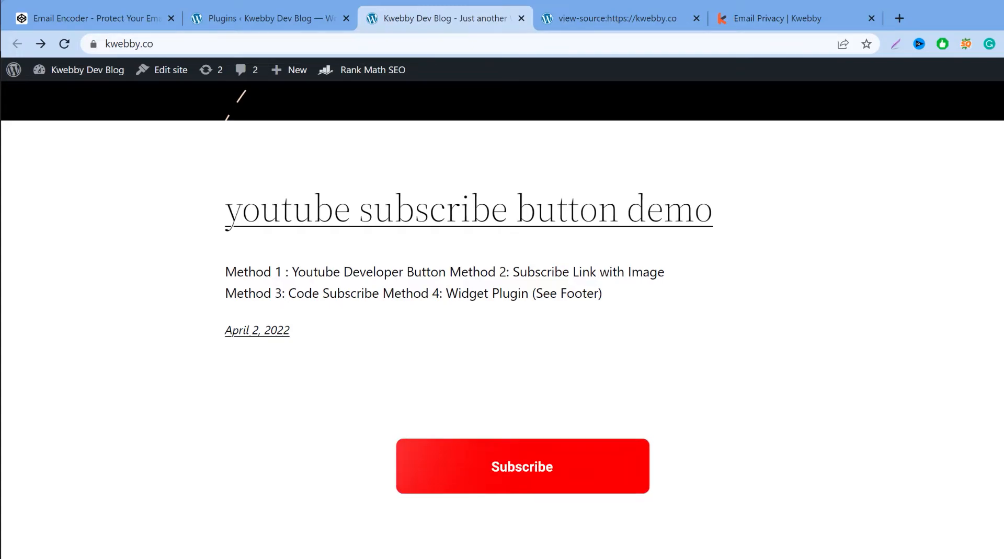
pyautogui.click(521, 466)
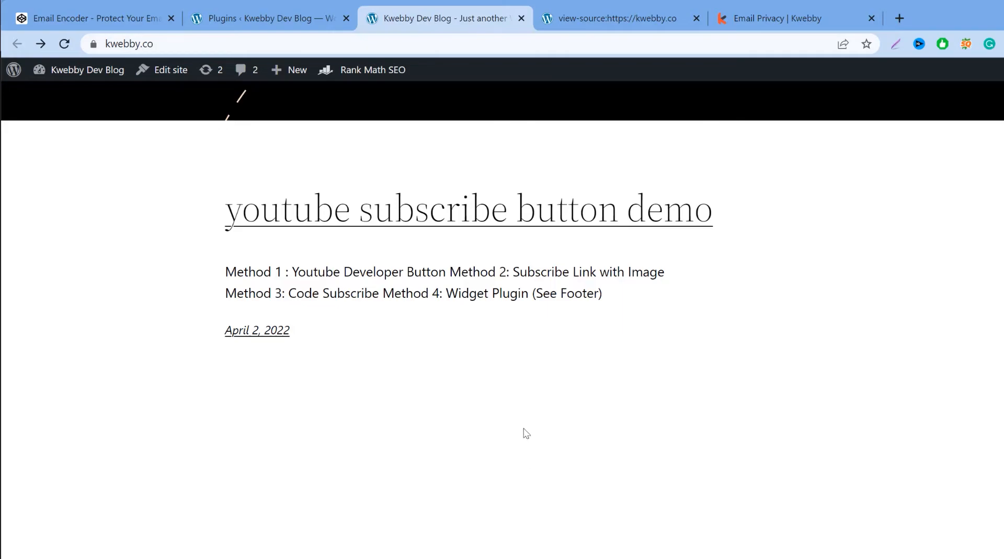
pyautogui.moveTo(166, 166)
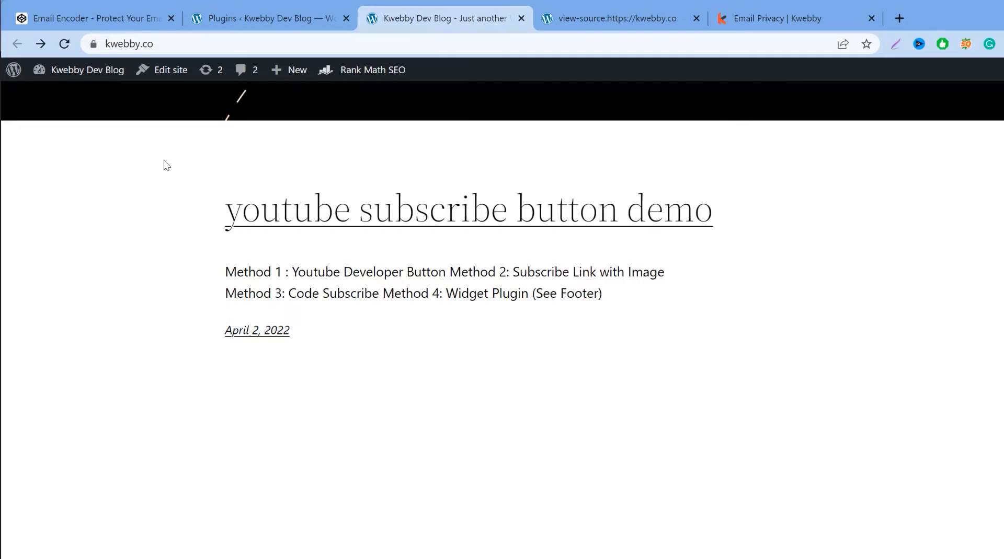
pyautogui.click(96, 18)
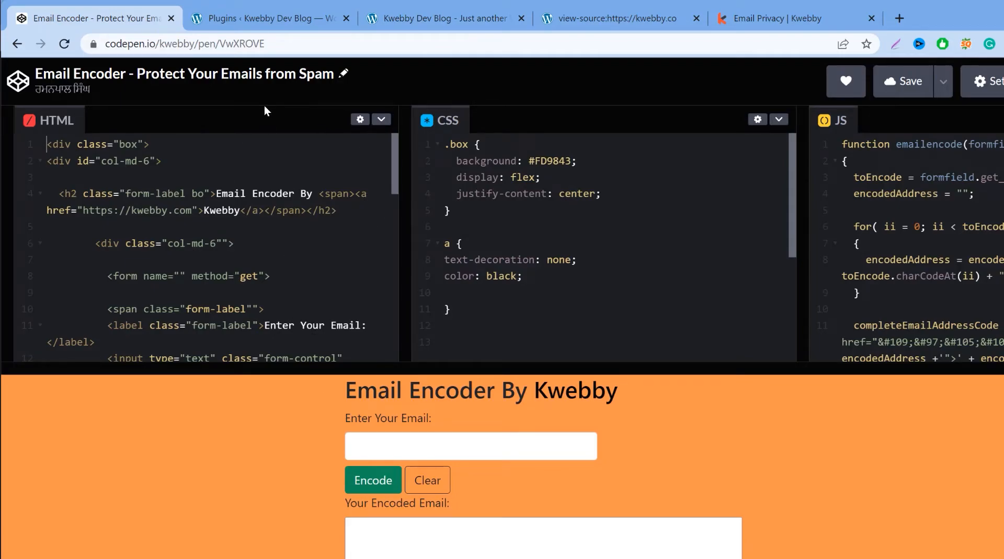
pyautogui.moveTo(625, 489)
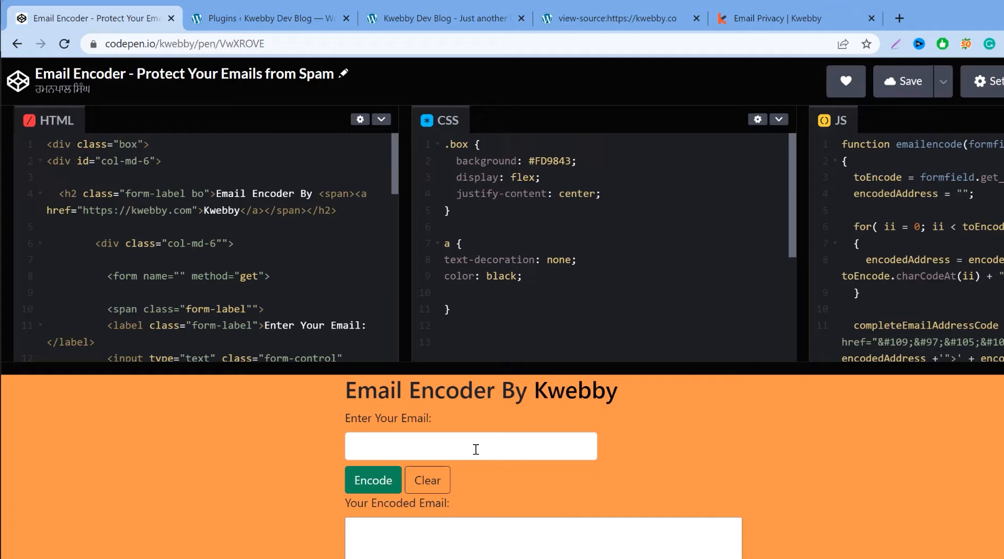
pyautogui.click(445, 18)
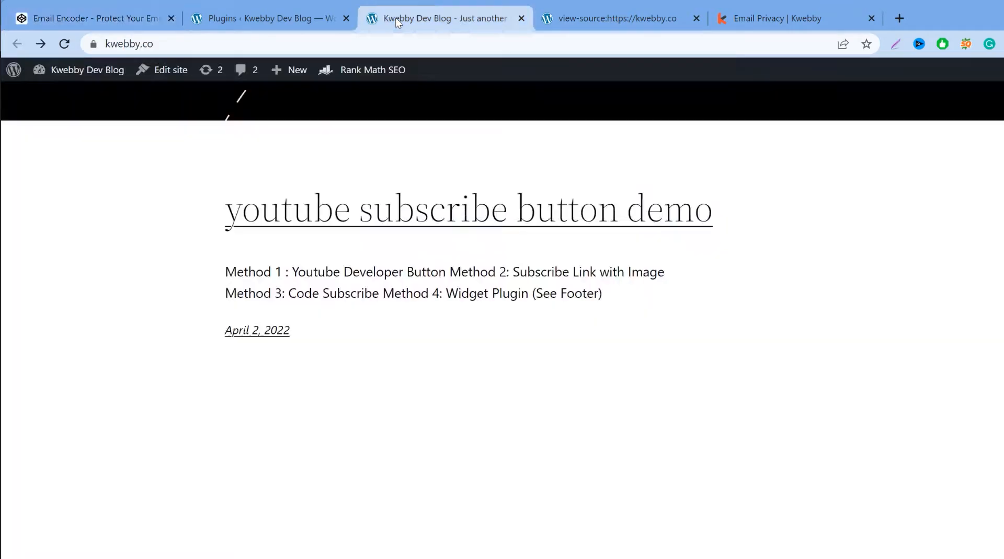
pyautogui.moveTo(340, 371)
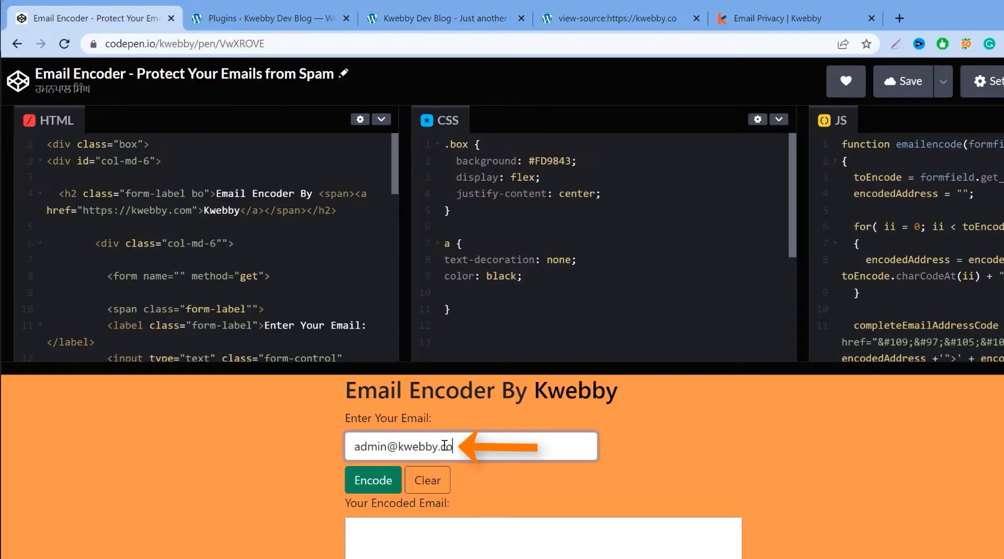
pyautogui.click(373, 471)
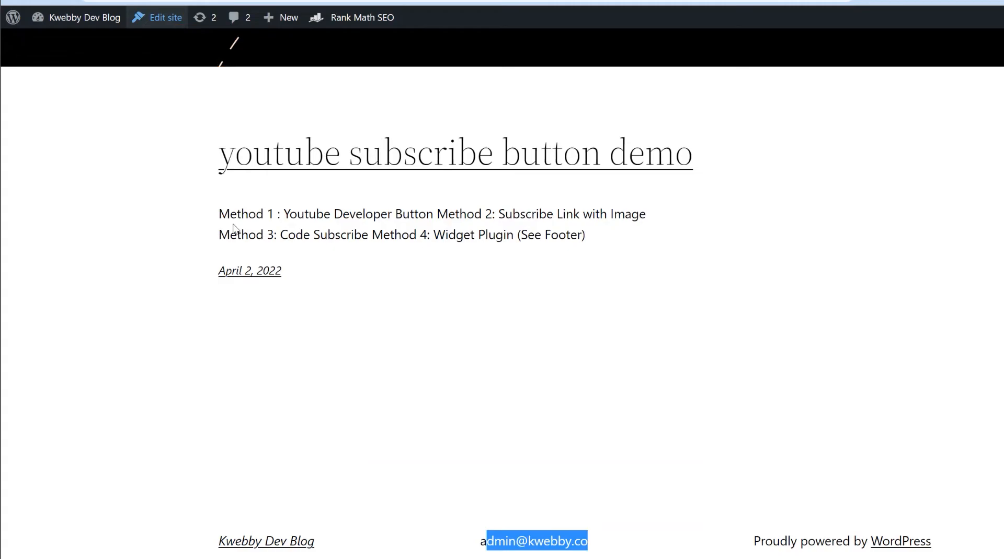
# - Replace the footer's span email code with the entity-encoded link and preview the result
pyautogui.click(165, 17)
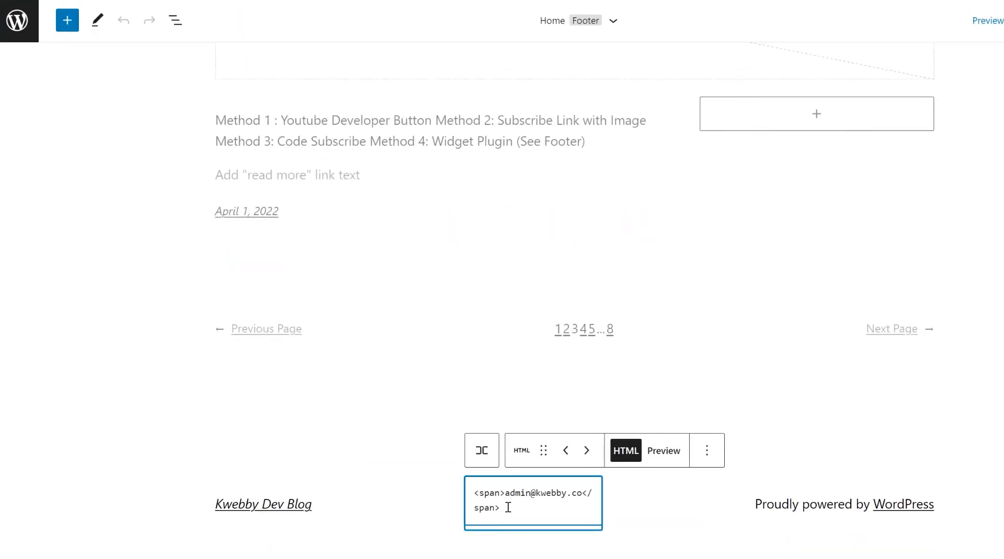
pyautogui.scroll(-3)
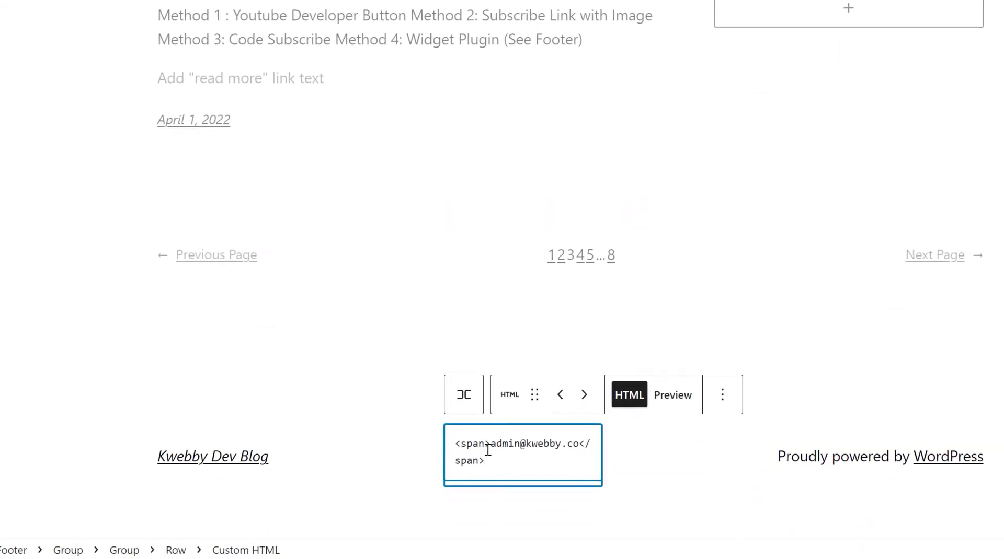
pyautogui.tripleClick(522, 443)
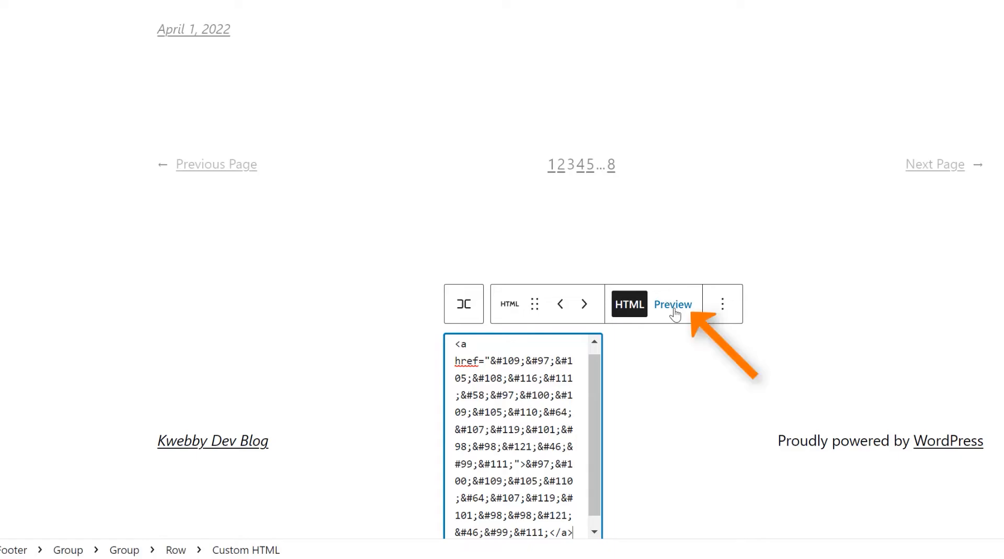
pyautogui.click(672, 305)
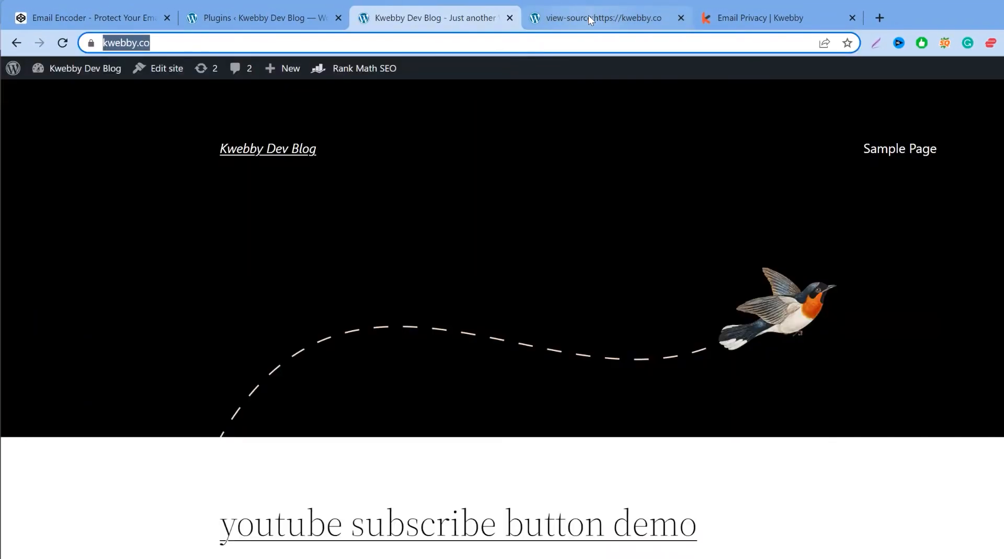
# - Reset the Email Privacy checker with Try New URL and resubmit kwebby.co
pyautogui.click(768, 17)
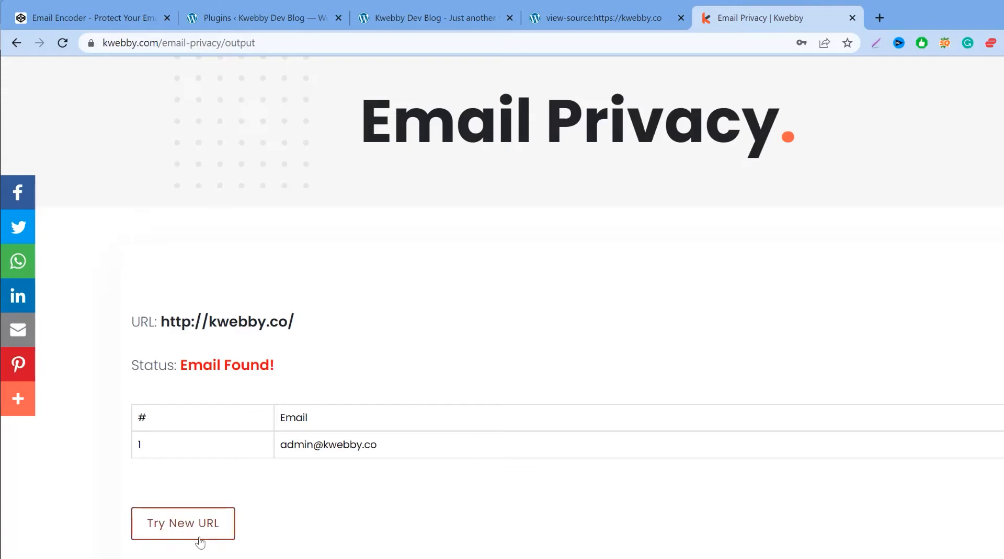
pyautogui.click(183, 523)
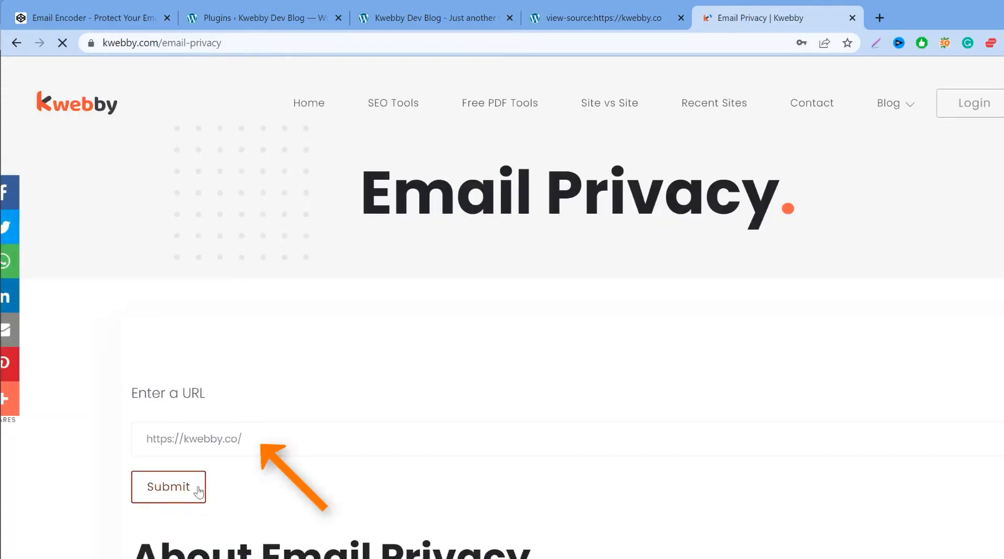
pyautogui.click(169, 487)
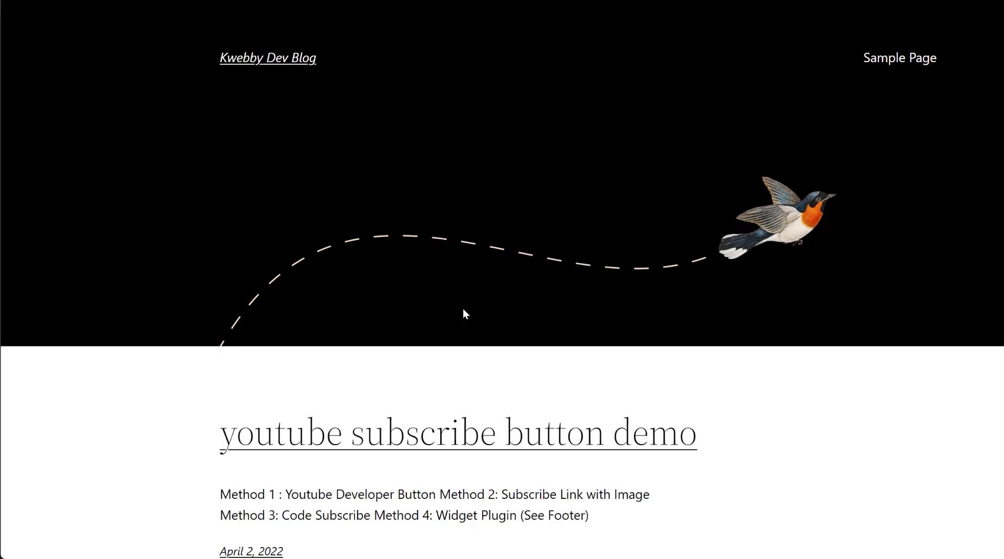
pyautogui.scroll(-3)
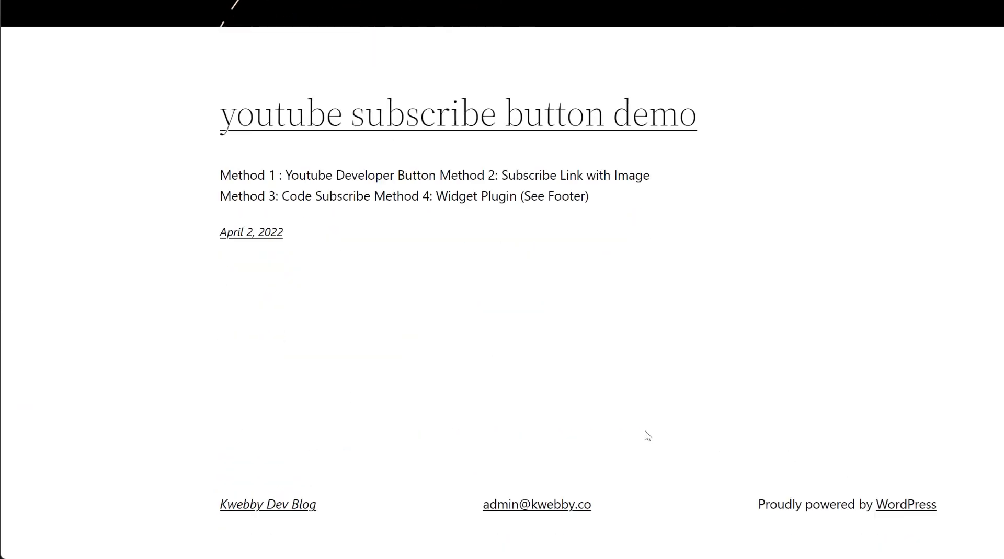
pyautogui.moveTo(536, 505)
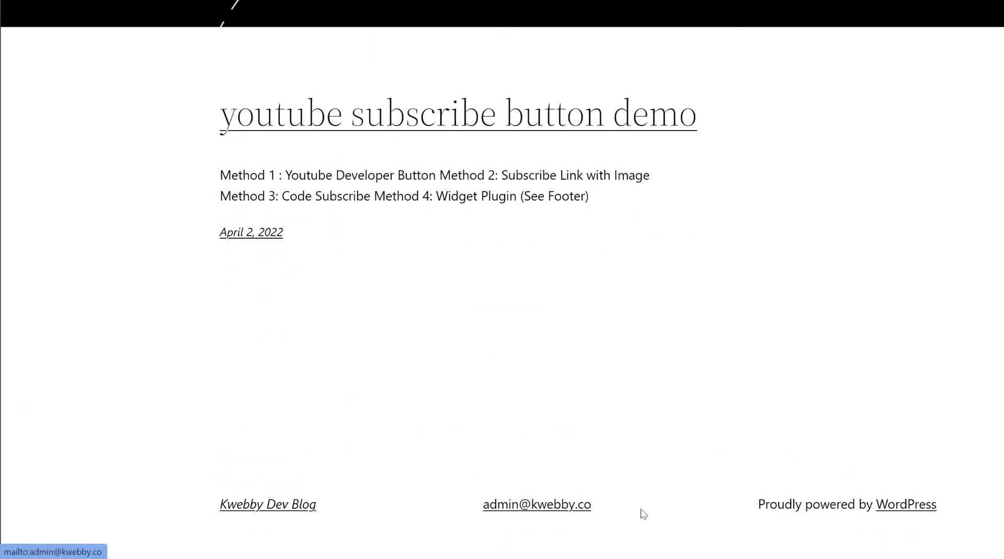
pyautogui.moveTo(536, 512)
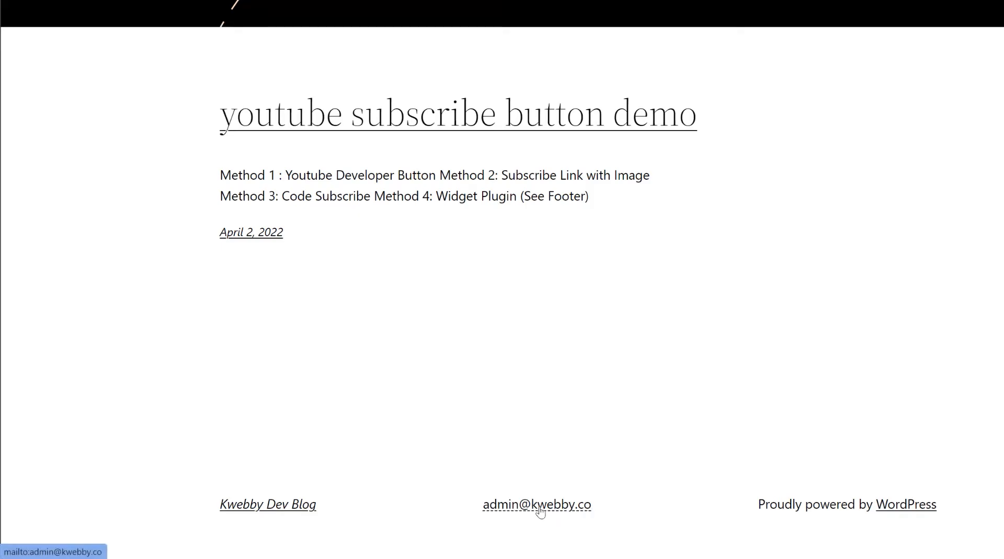
pyautogui.moveTo(596, 518)
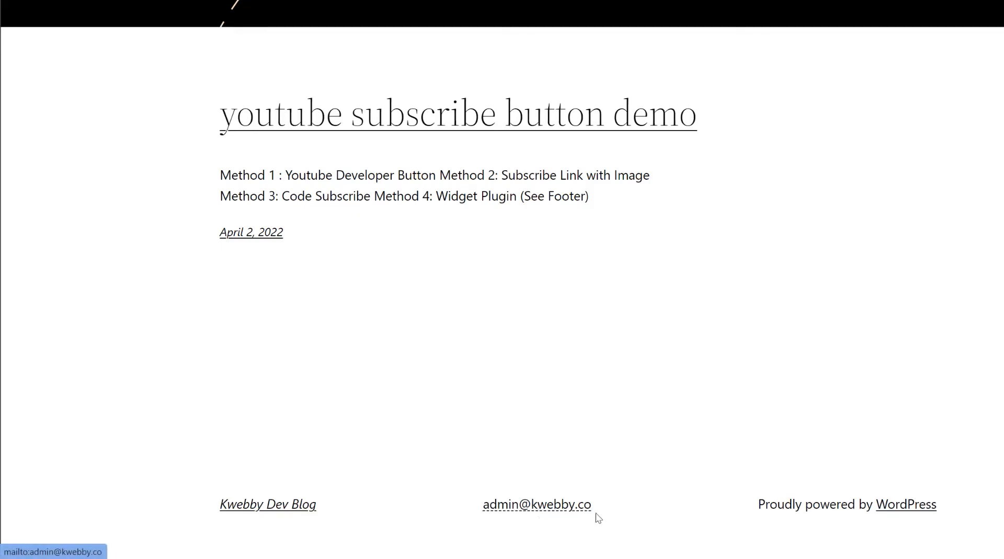
pyautogui.moveTo(613, 495)
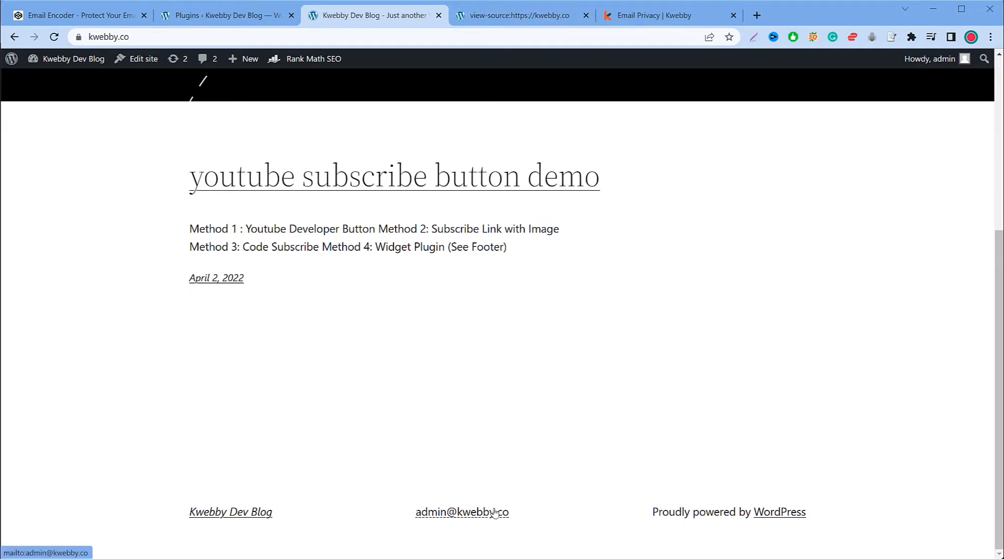
pyautogui.moveTo(483, 482)
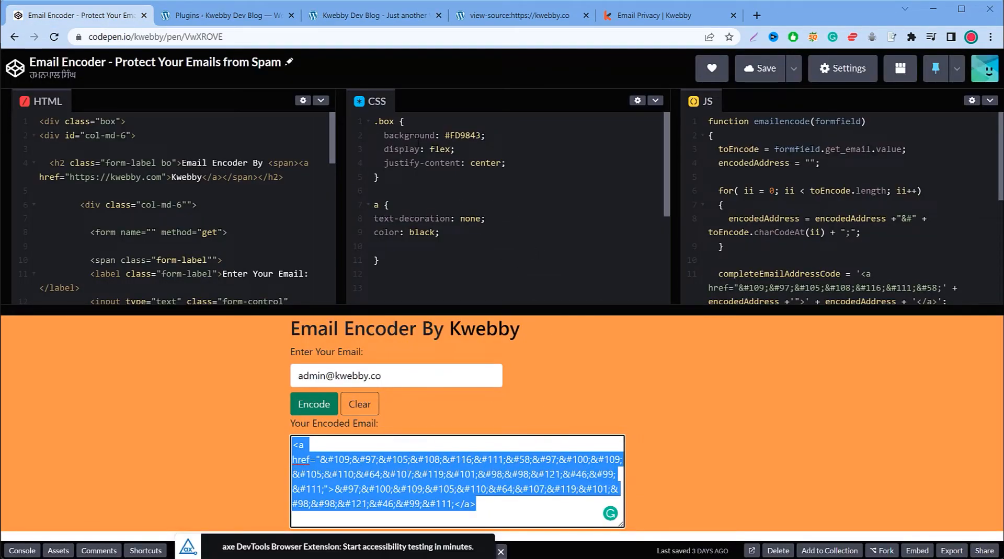
pyautogui.click(375, 15)
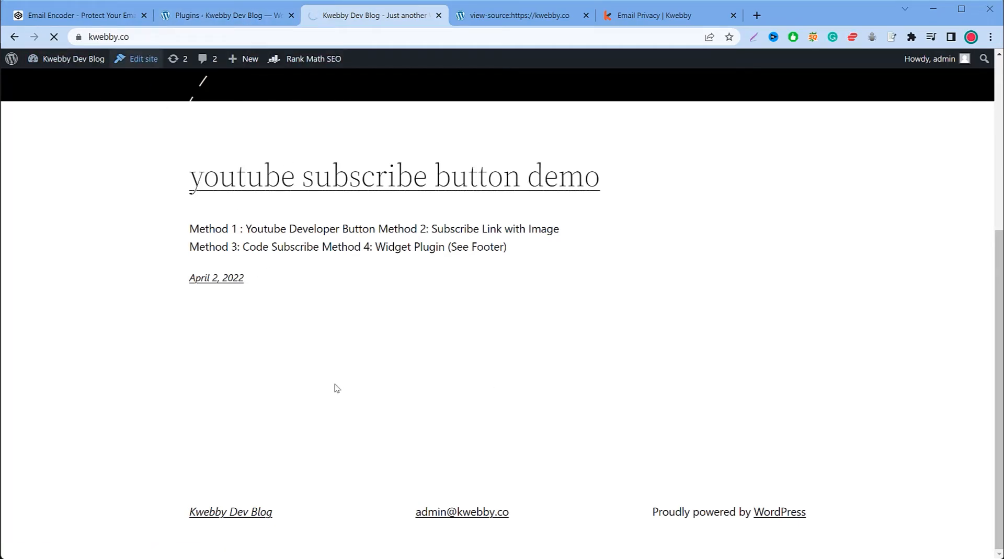
# - Save the Footer template part, then rescan kwebby.co, which still reports the email
pyautogui.click(136, 59)
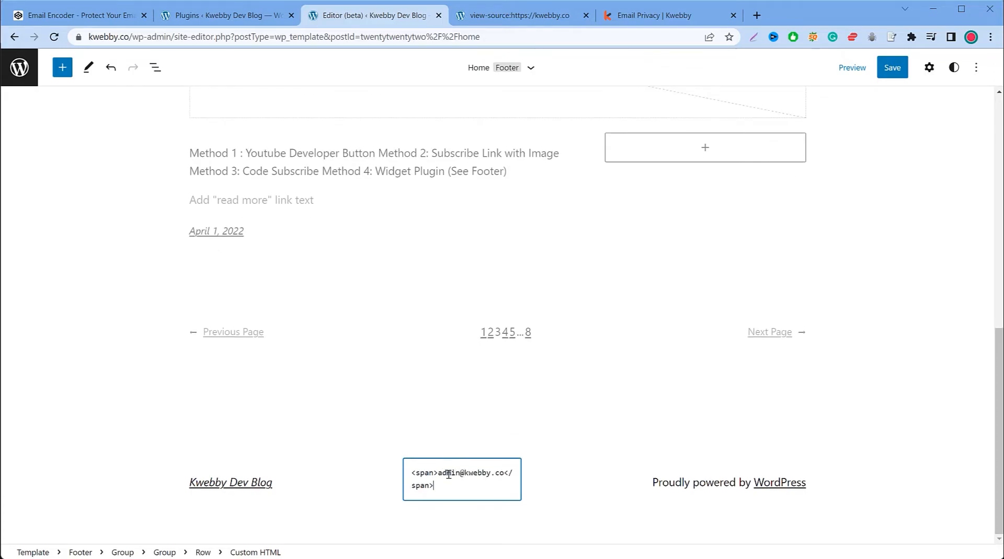
pyautogui.click(892, 67)
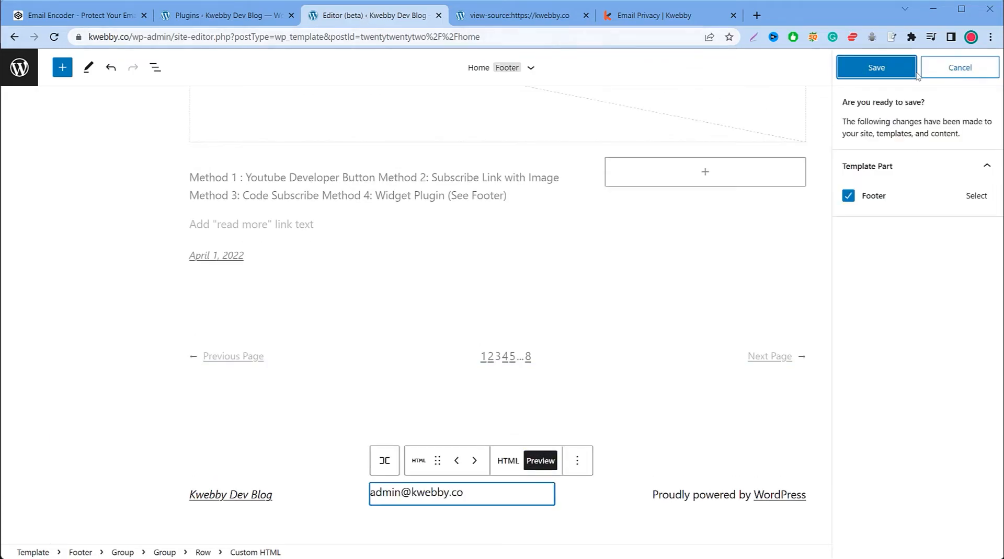
pyautogui.click(665, 15)
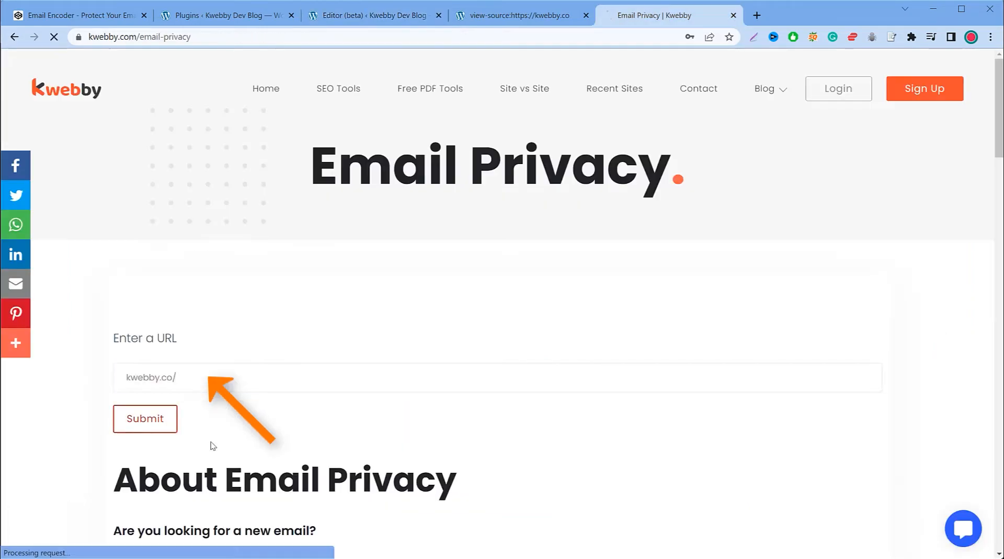
pyautogui.click(145, 418)
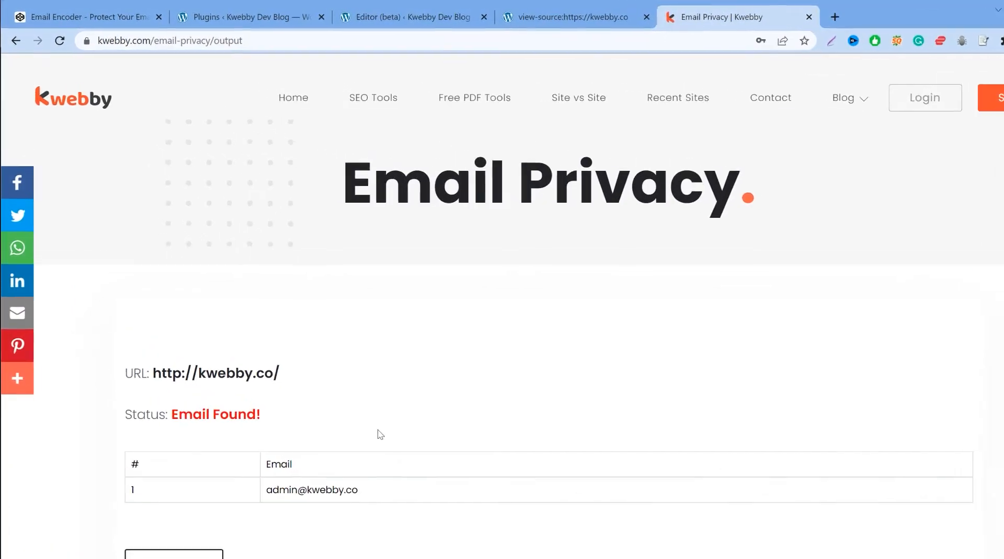
pyautogui.click(413, 18)
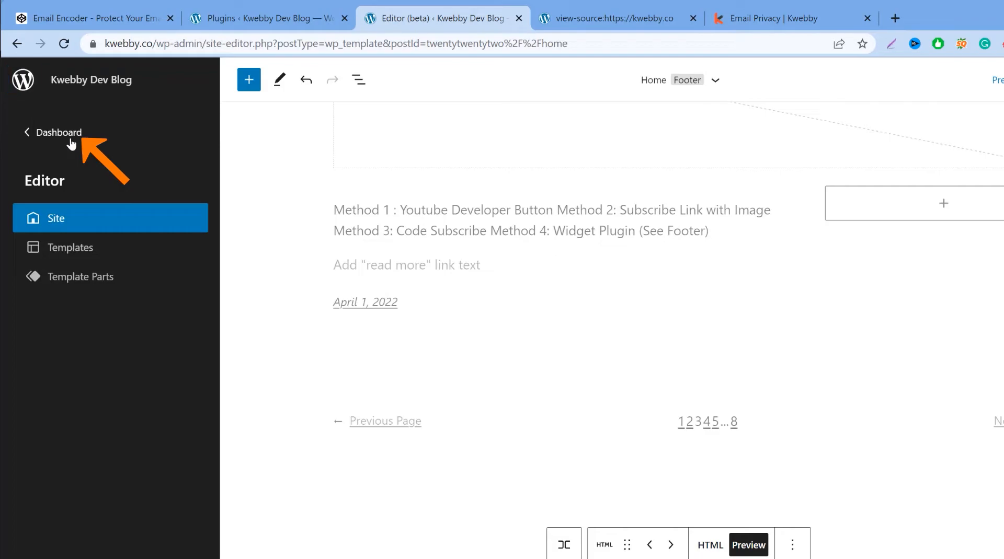
# - Install and activate 'Email Encoder – Protect Email Addresses' via Plugins > Add New
pyautogui.click(58, 132)
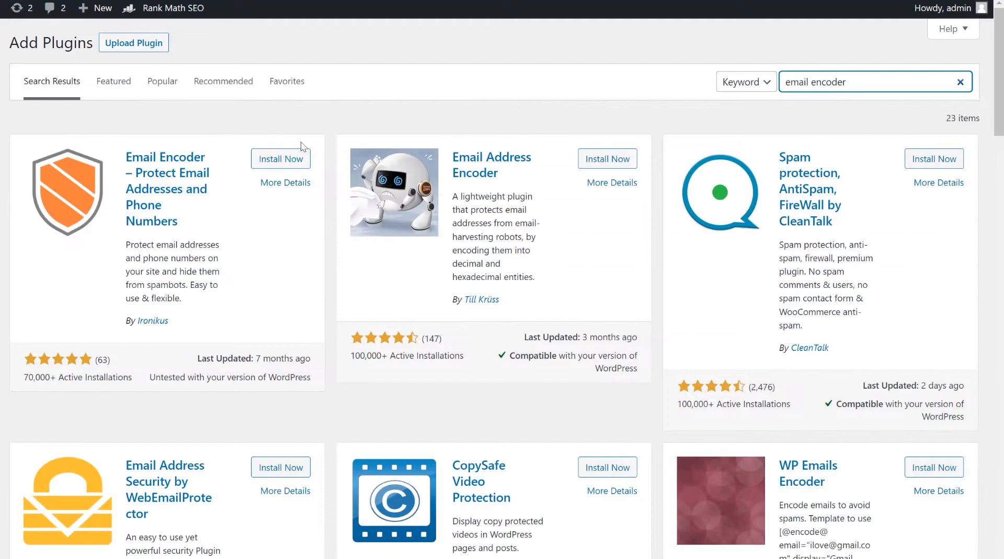
pyautogui.click(280, 159)
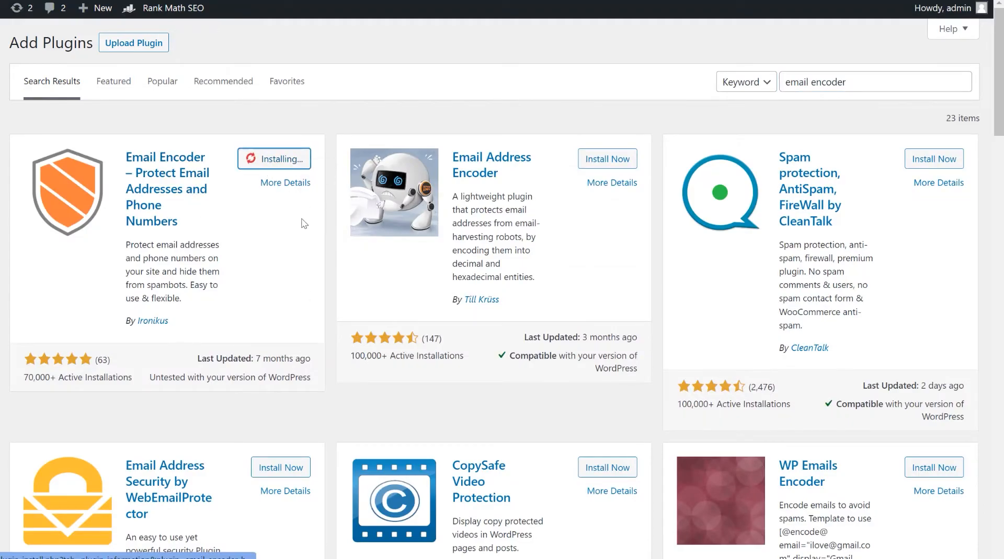
pyautogui.scroll(-3)
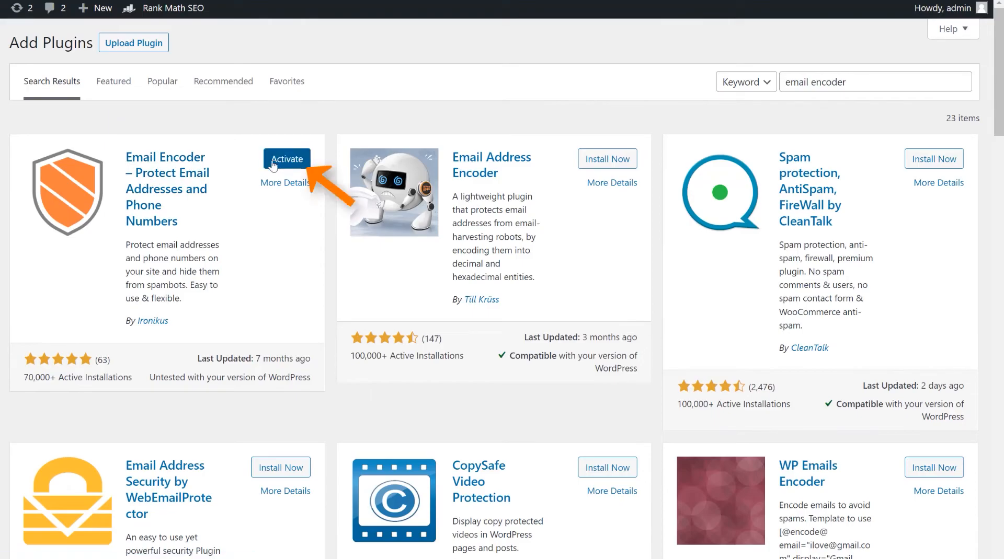
pyautogui.click(286, 159)
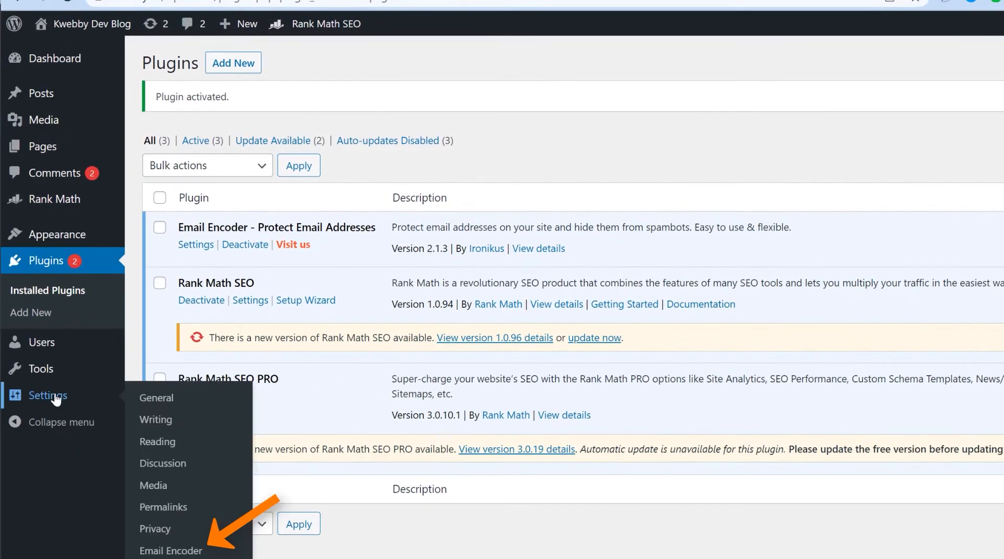
# - Review the Email Encoder full-page scan and automatic best-method JavaScript protection options
pyautogui.click(171, 551)
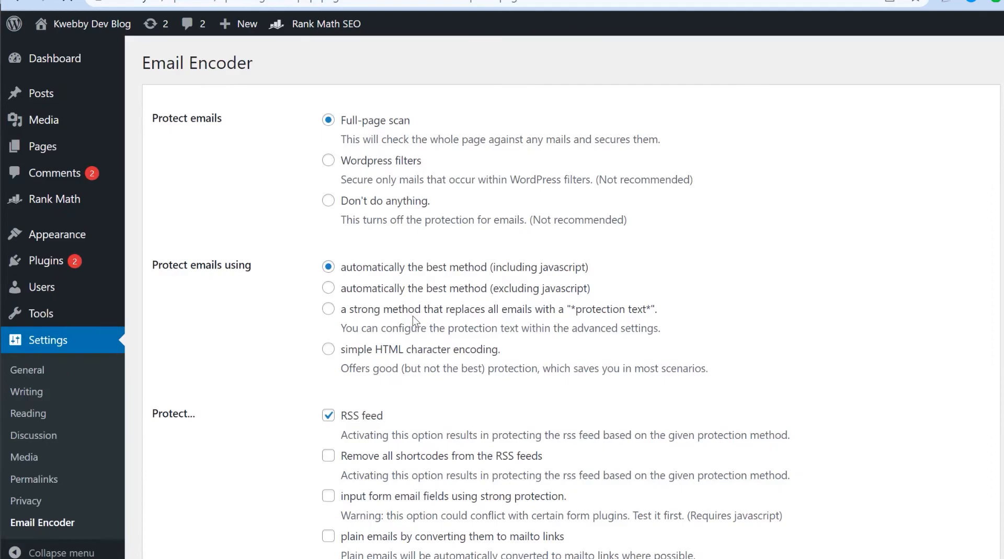
pyautogui.moveTo(376, 162)
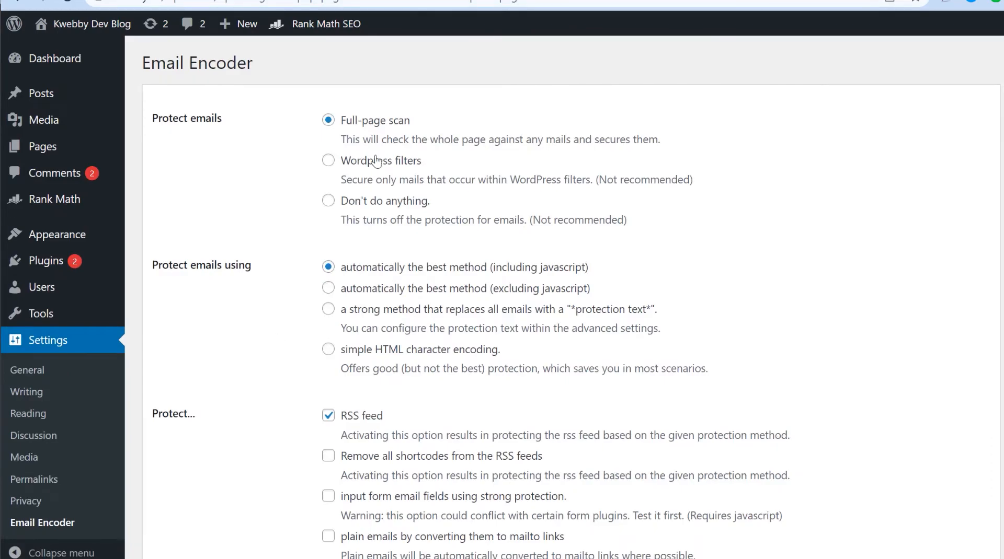
pyautogui.moveTo(458, 130)
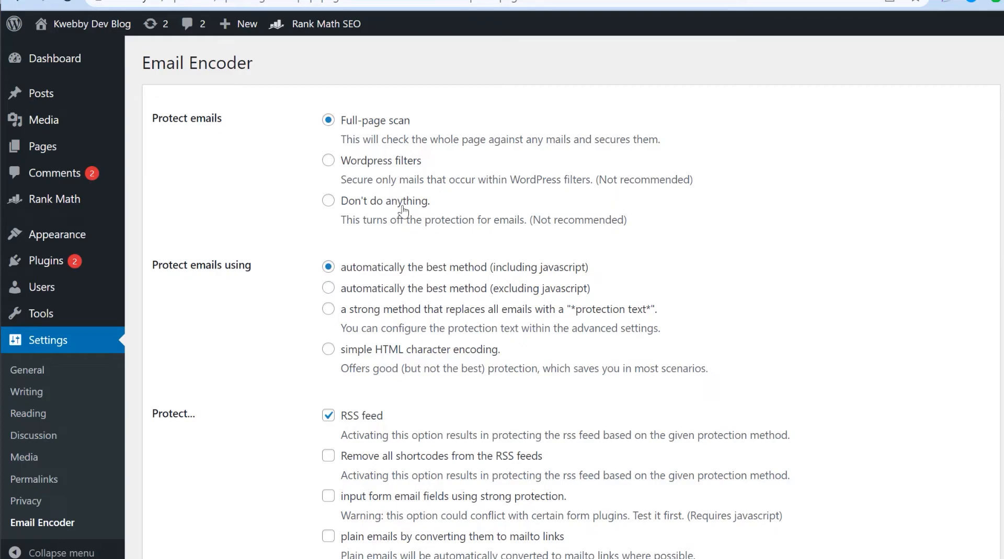
pyautogui.moveTo(266, 239)
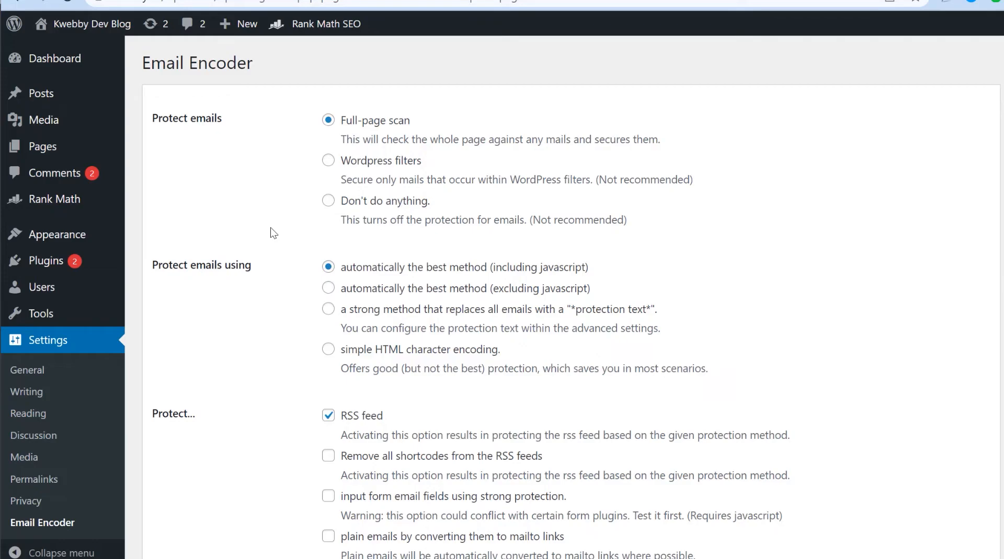
pyautogui.scroll(-3)
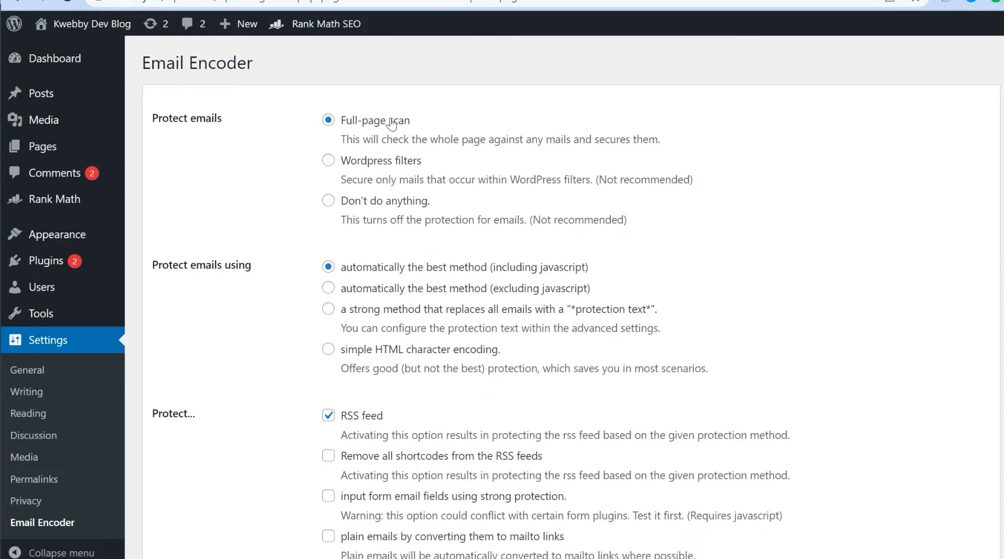
pyautogui.scroll(-3)
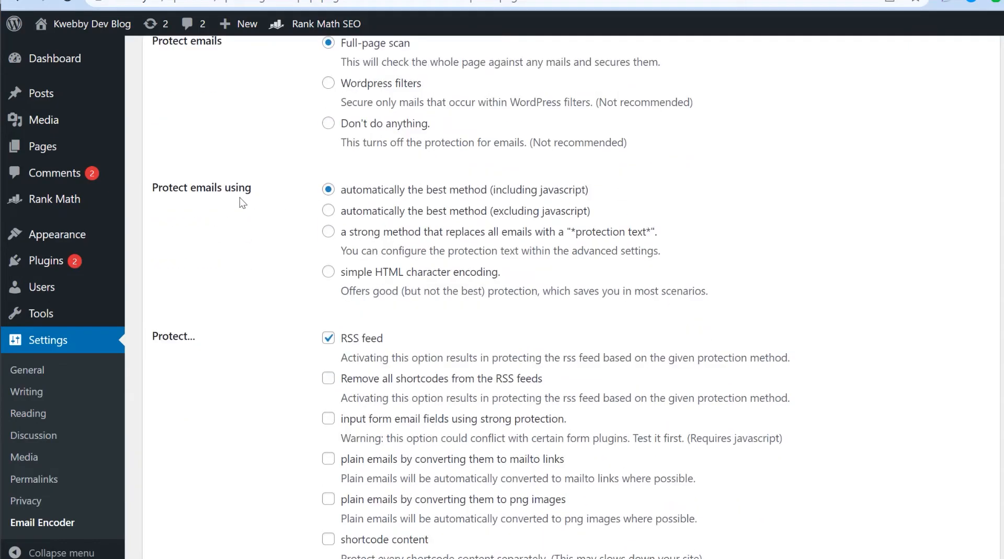
pyautogui.moveTo(376, 202)
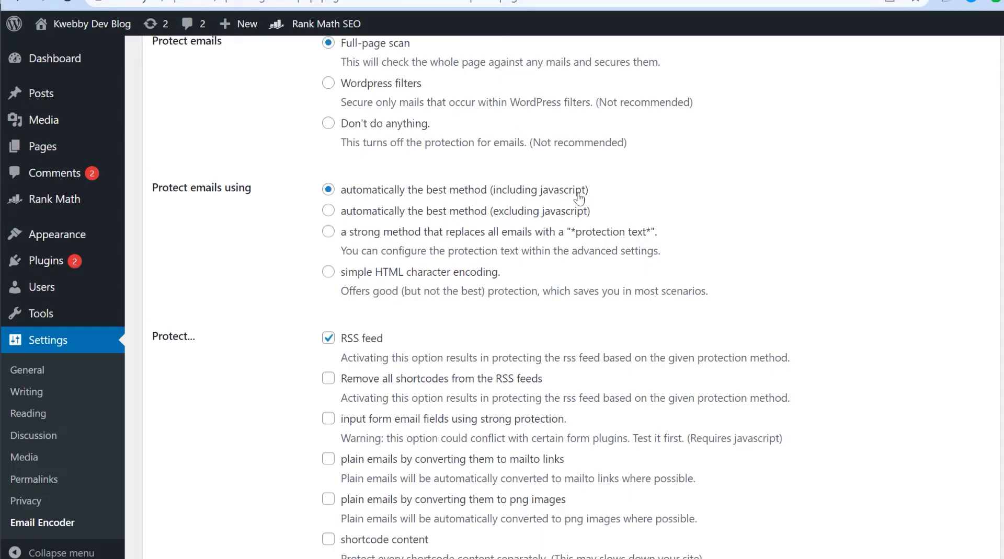
pyautogui.moveTo(592, 196)
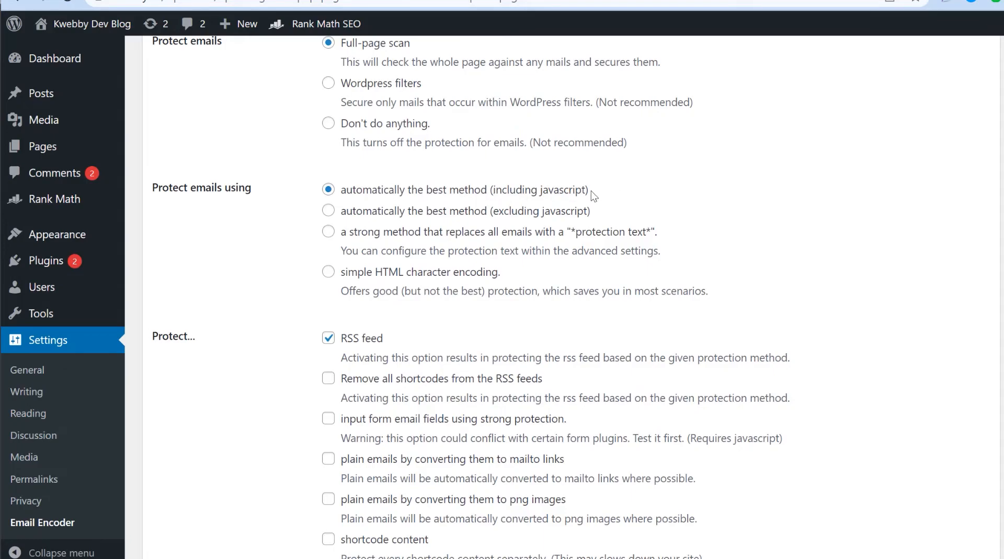
pyautogui.moveTo(517, 200)
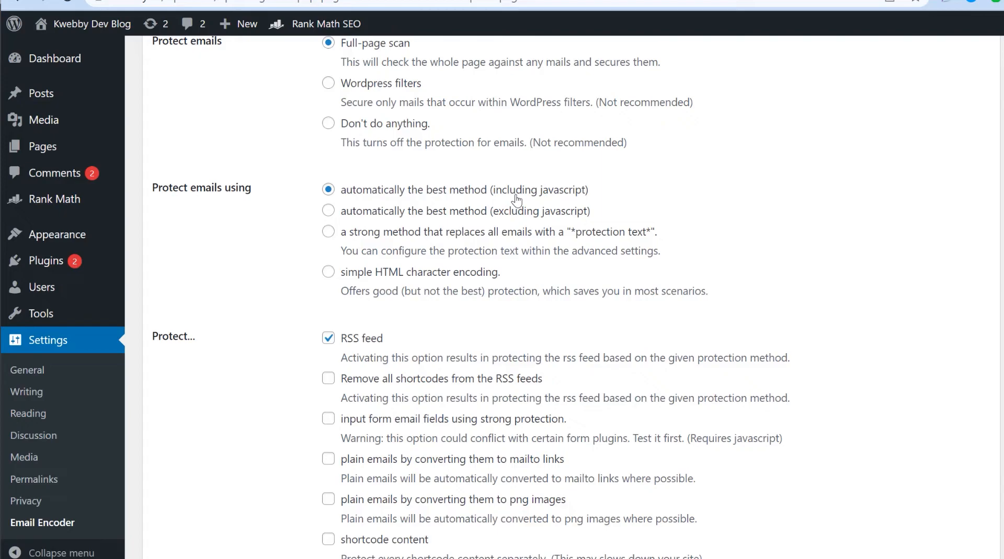
pyautogui.moveTo(517, 201)
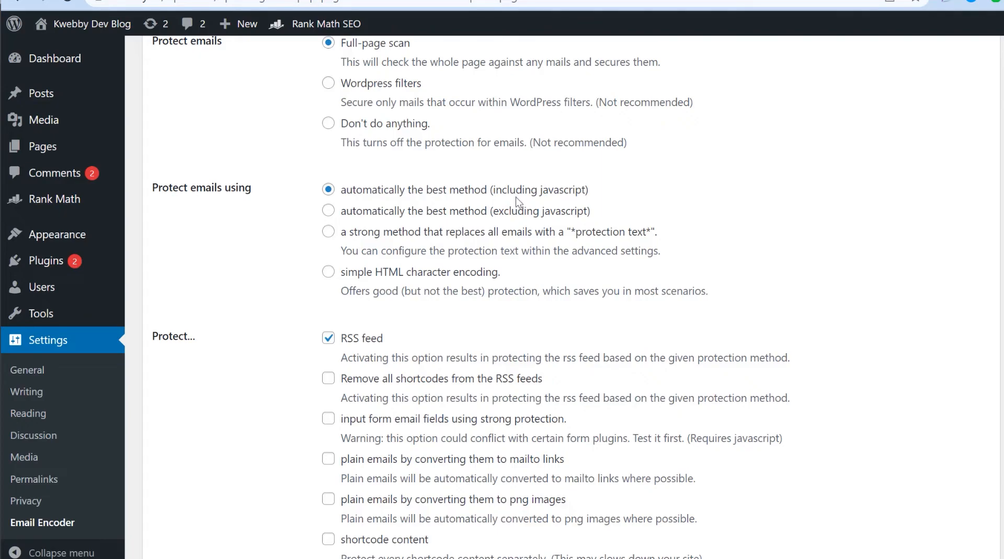
pyautogui.moveTo(535, 197)
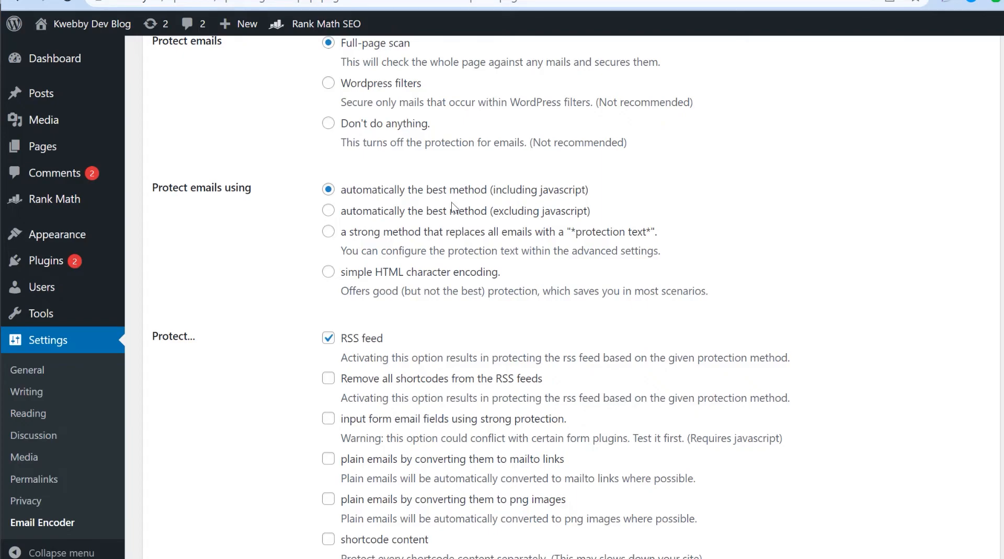
pyautogui.moveTo(518, 243)
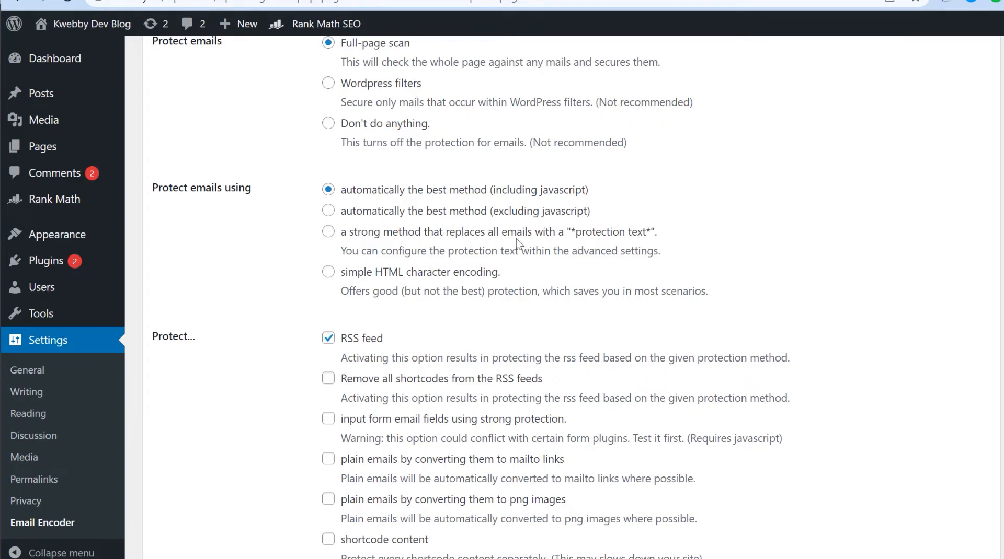
pyautogui.moveTo(573, 245)
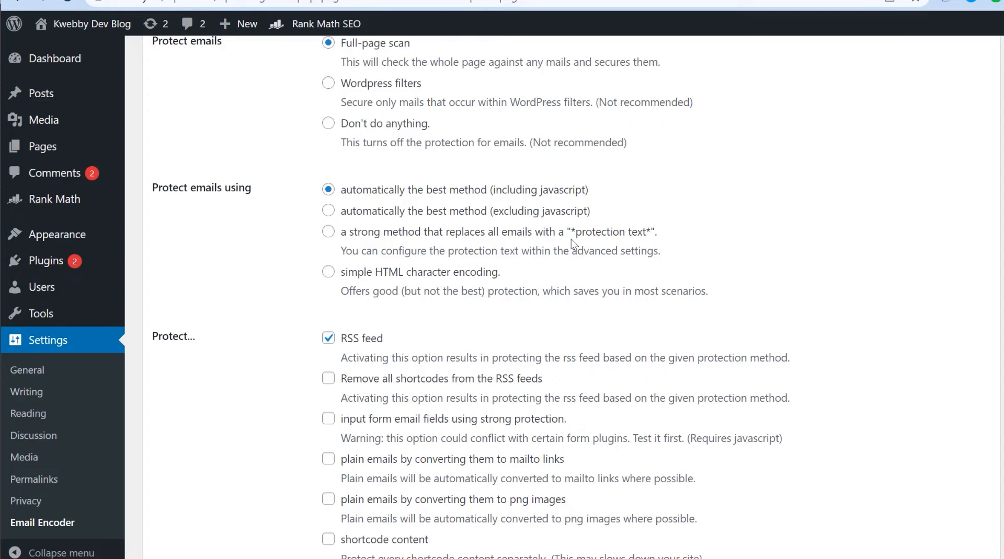
pyautogui.moveTo(581, 197)
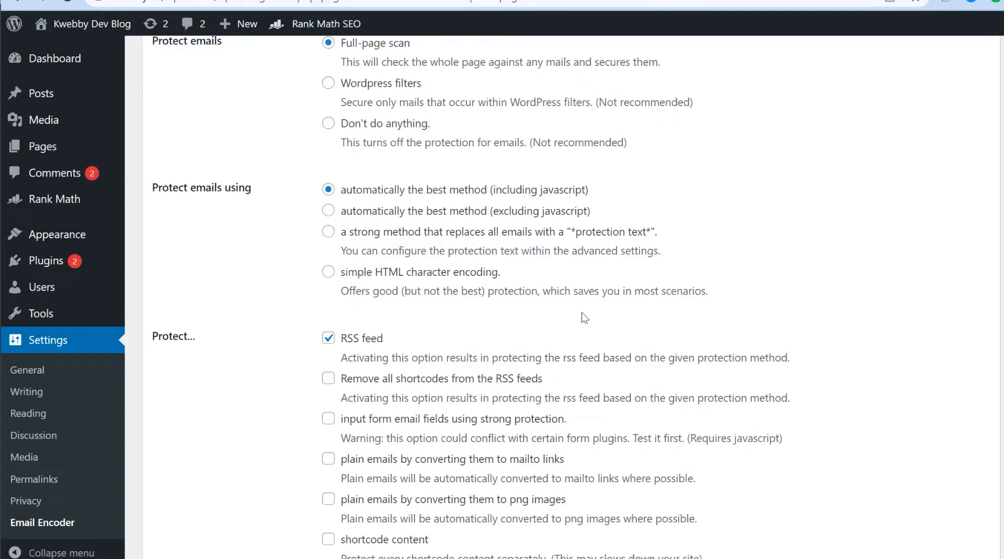
pyautogui.moveTo(428, 279)
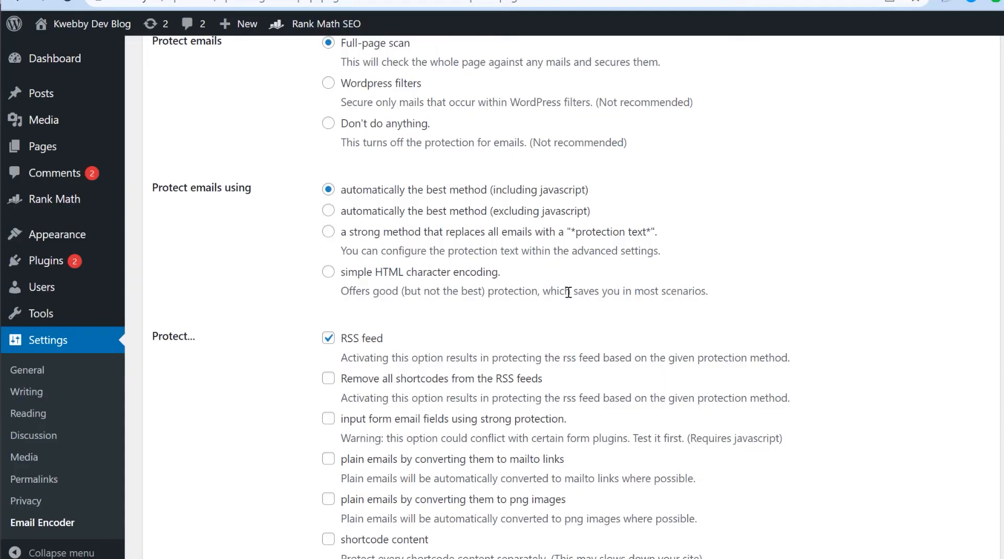
pyautogui.scroll(-3)
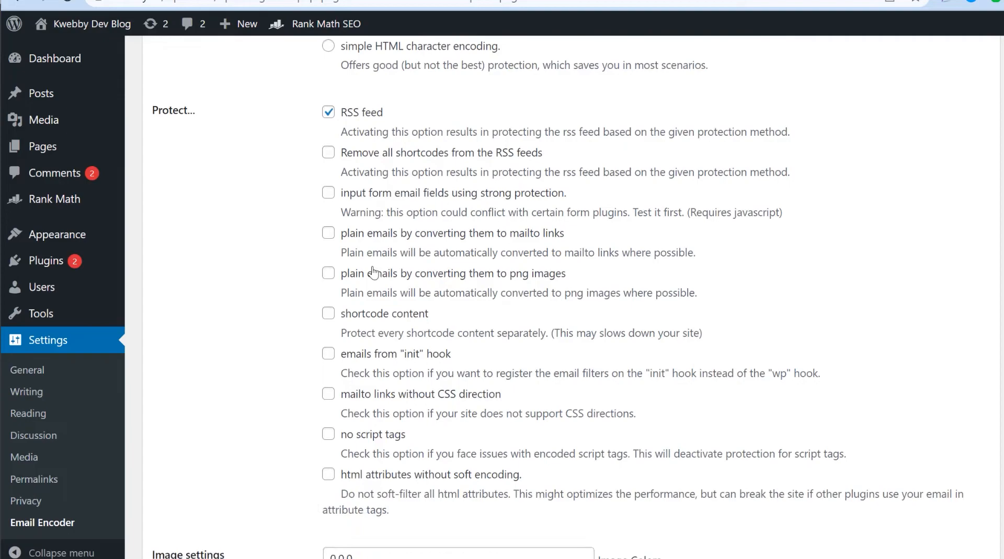
pyautogui.scroll(-3)
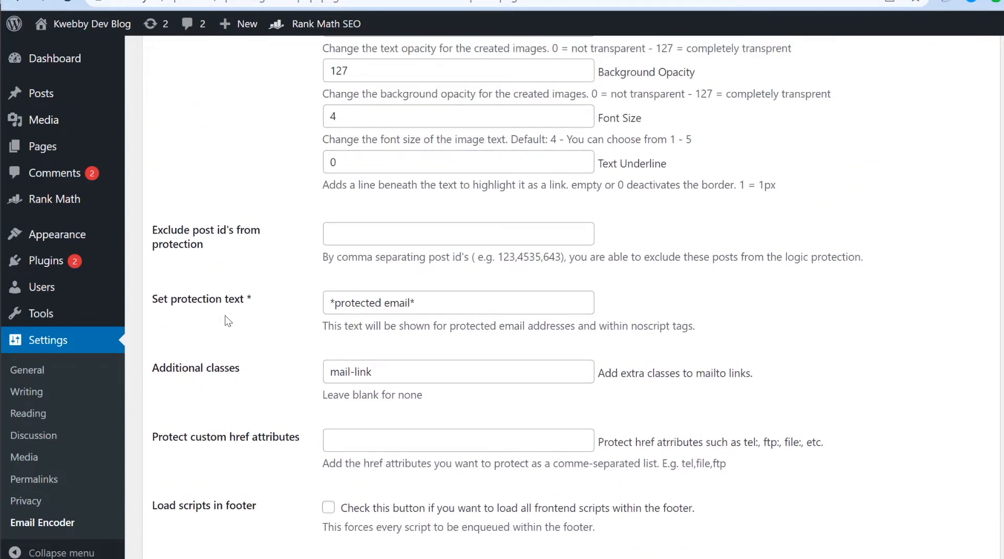
pyautogui.moveTo(225, 312)
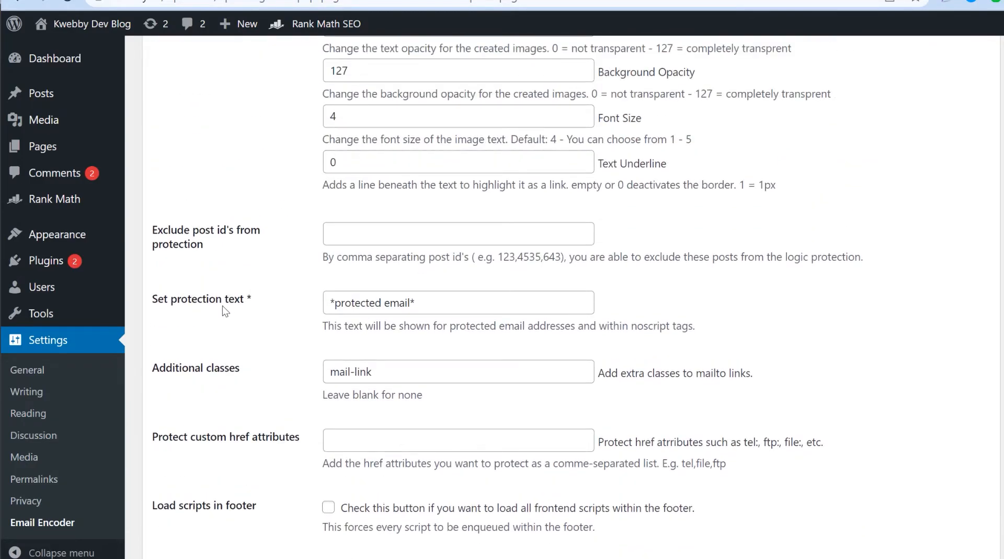
pyautogui.scroll(-3)
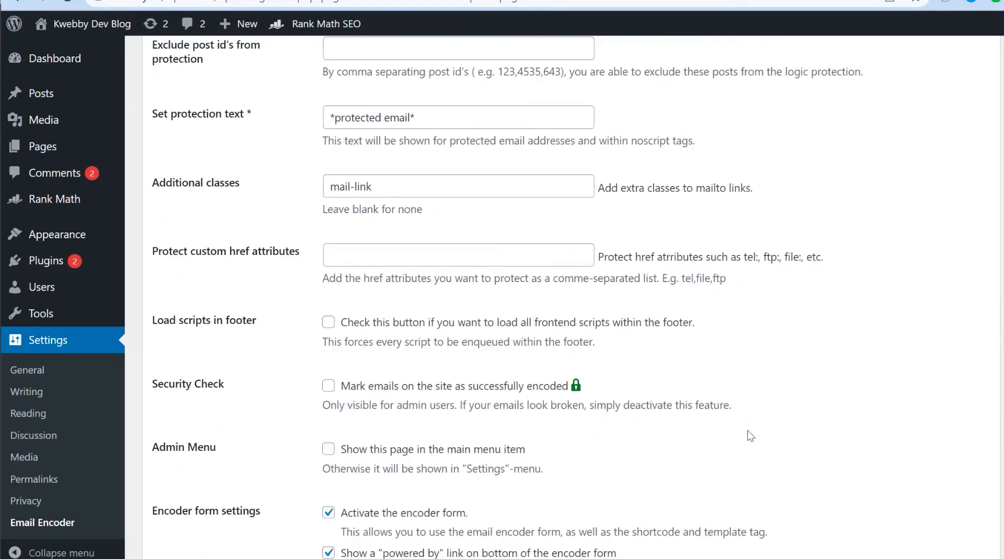
pyautogui.scroll(-3)
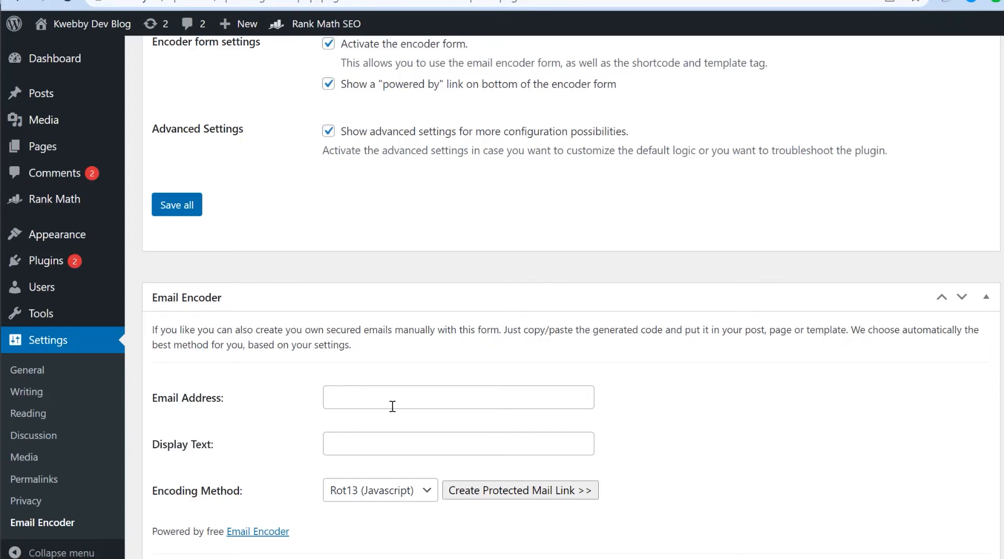
pyautogui.click(458, 443)
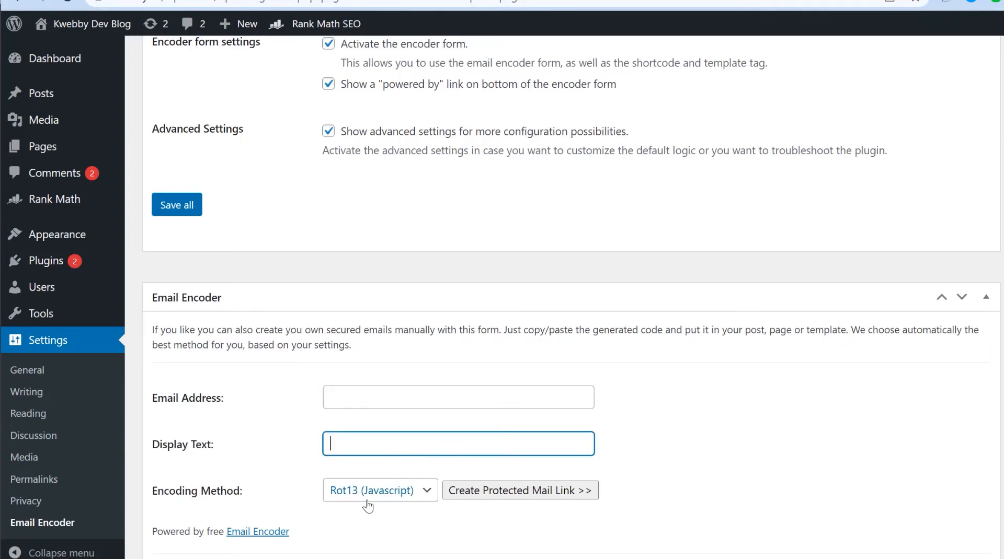
pyautogui.click(380, 490)
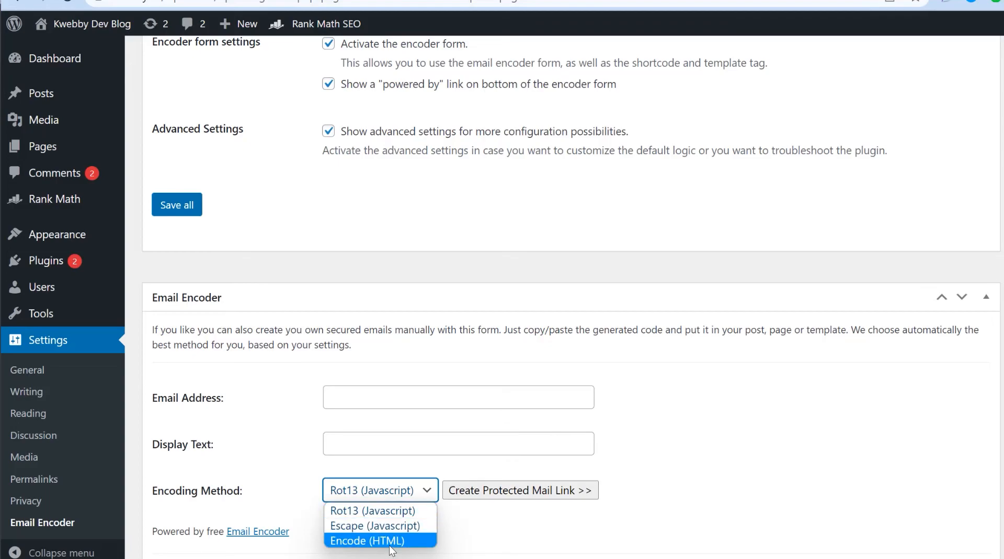
pyautogui.moveTo(377, 525)
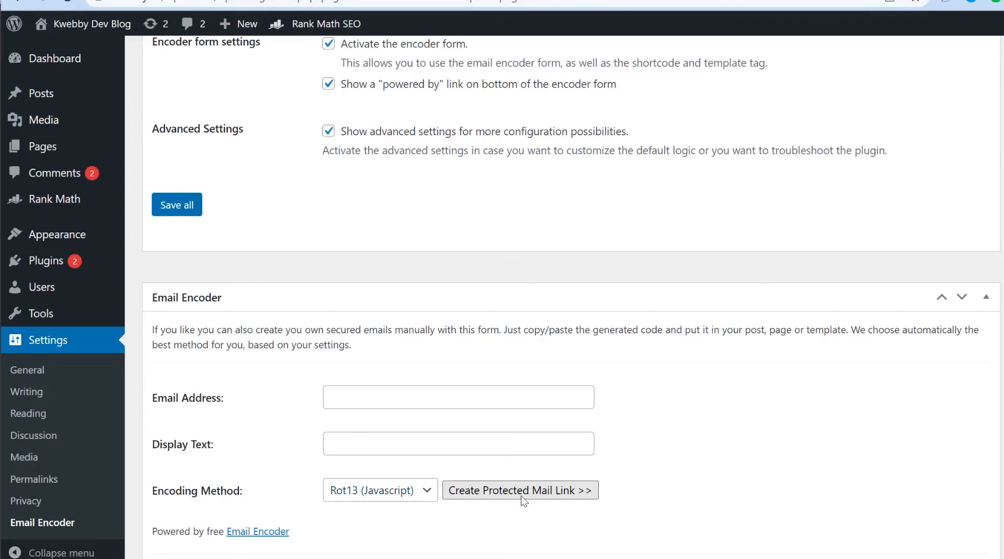
pyautogui.click(519, 490)
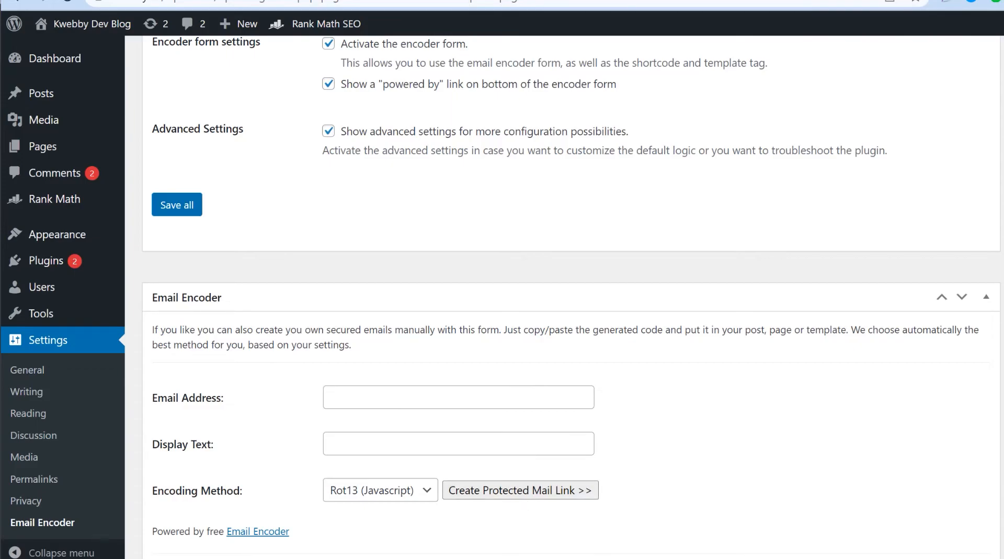
pyautogui.moveTo(606, 482)
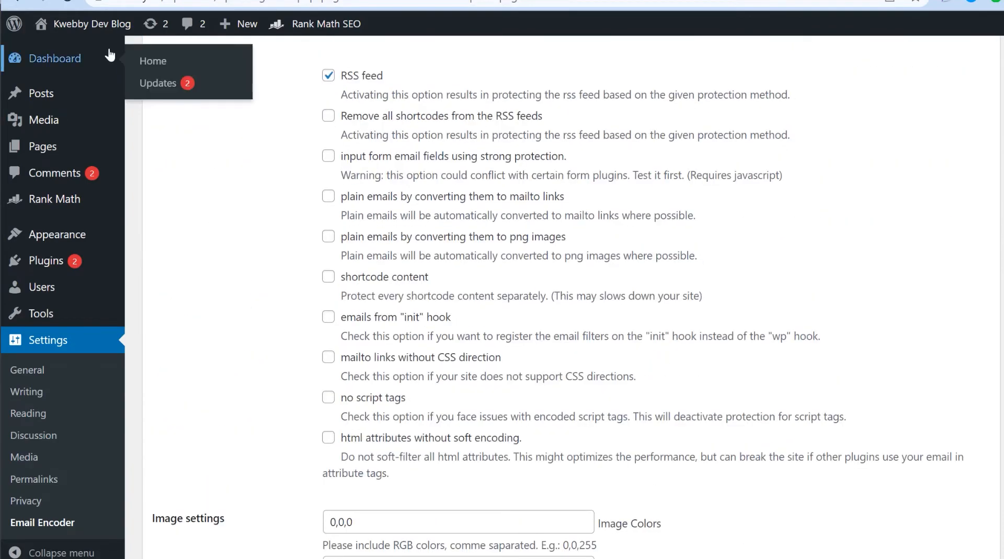
# - Inspect the blog footer email's span and noscript markup to confirm plugin JavaScript encoding
pyautogui.click(490, 15)
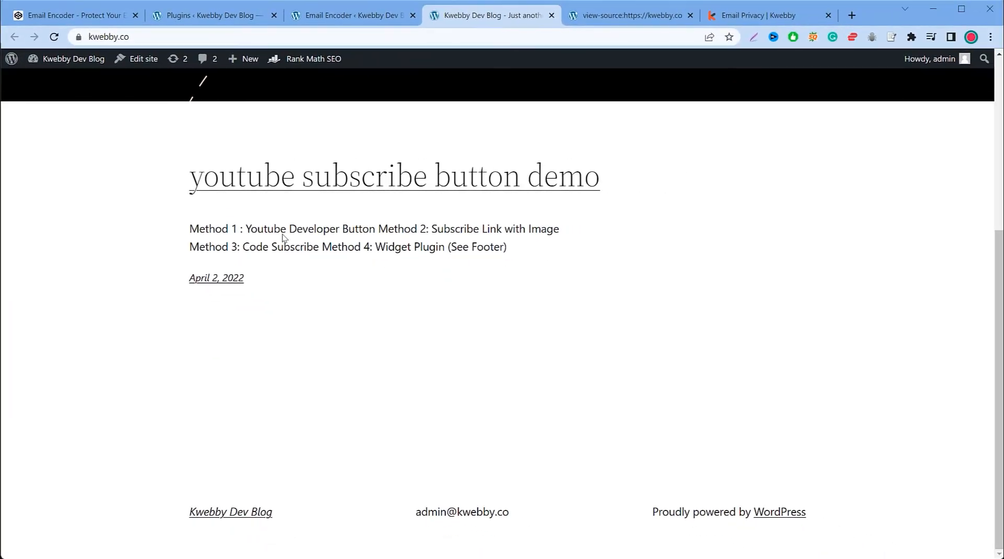
pyautogui.rightClick(573, 308)
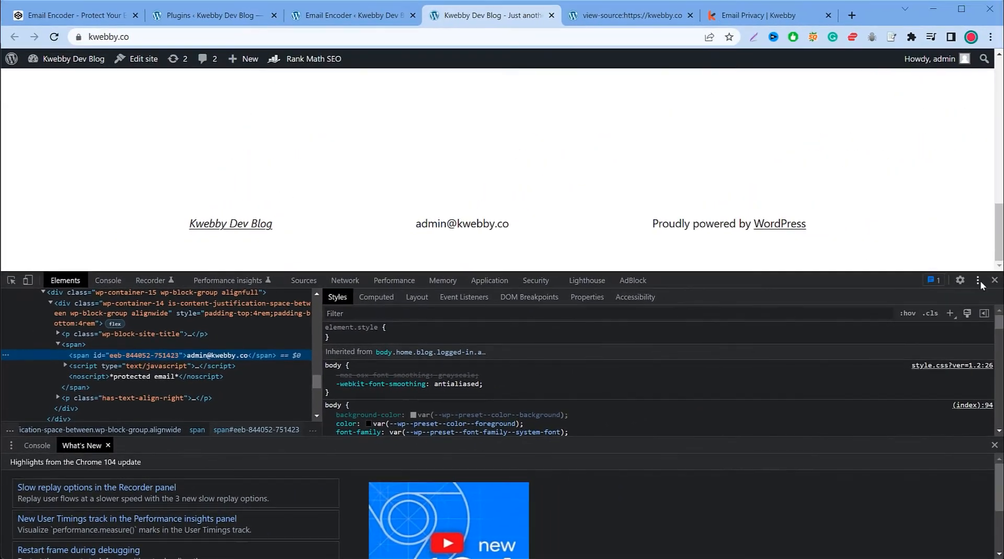
pyautogui.click(993, 280)
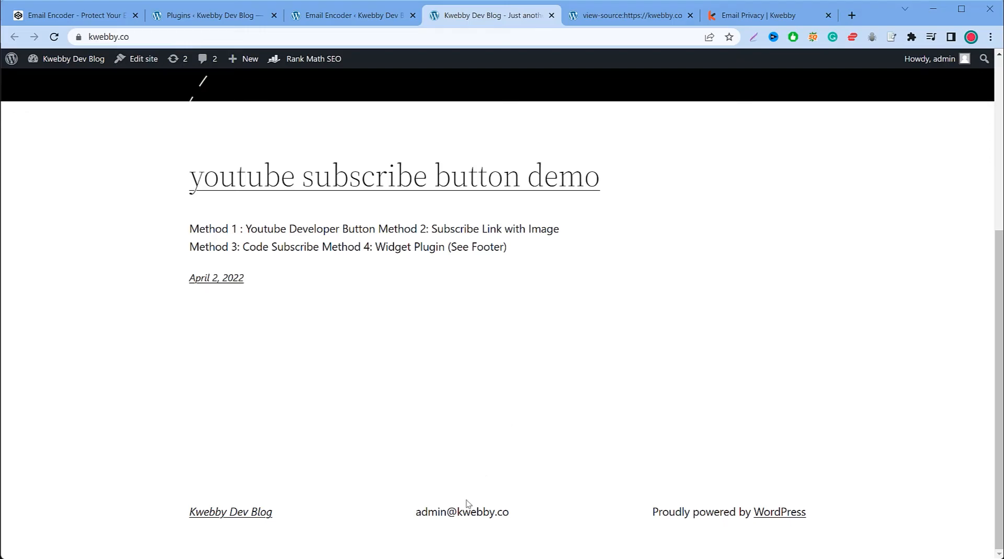
pyautogui.click(631, 15)
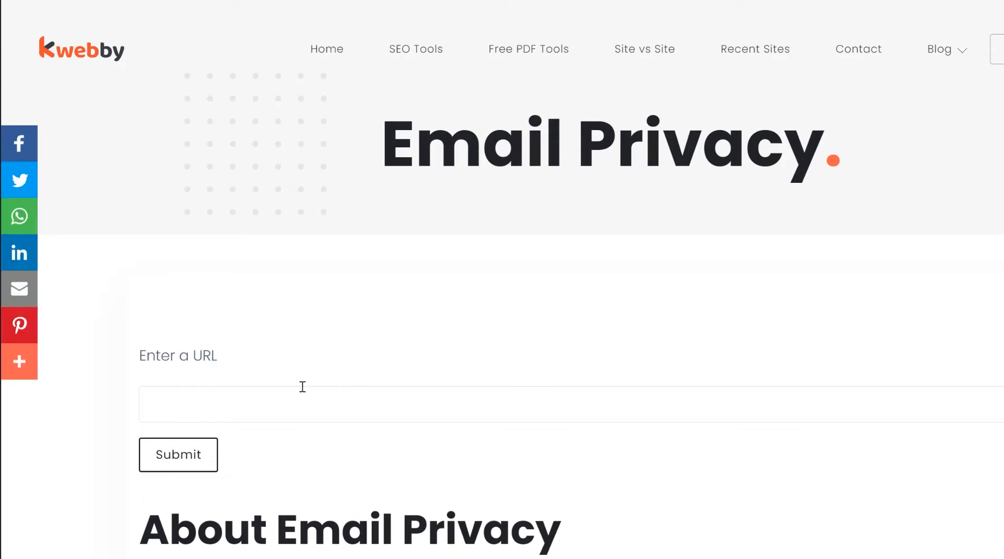
# - Select the Email Privacy checker's Enter a URL field for the site address
pyautogui.click(178, 455)
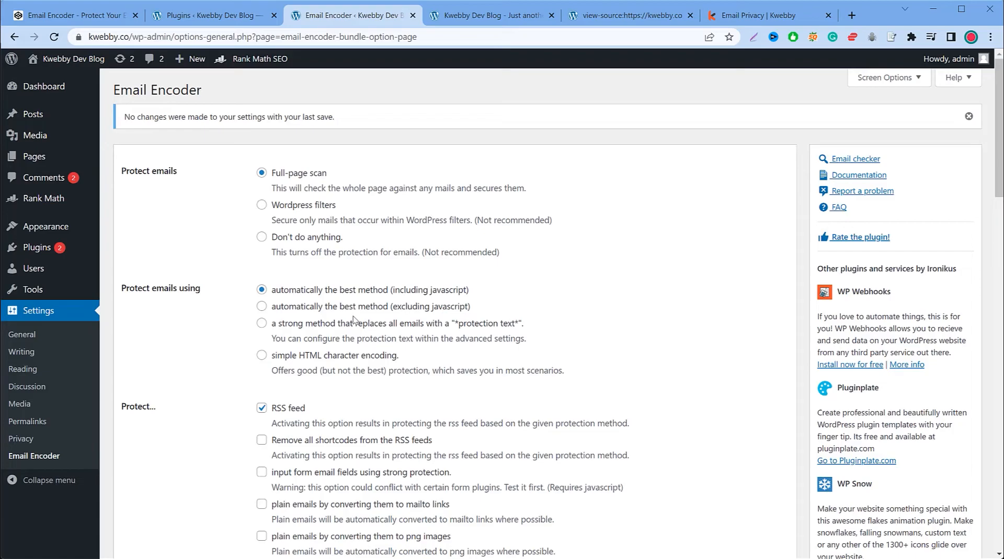
# - Pass the CodePen Email Encoder demo and view the Installed Plugins list
pyautogui.click(70, 15)
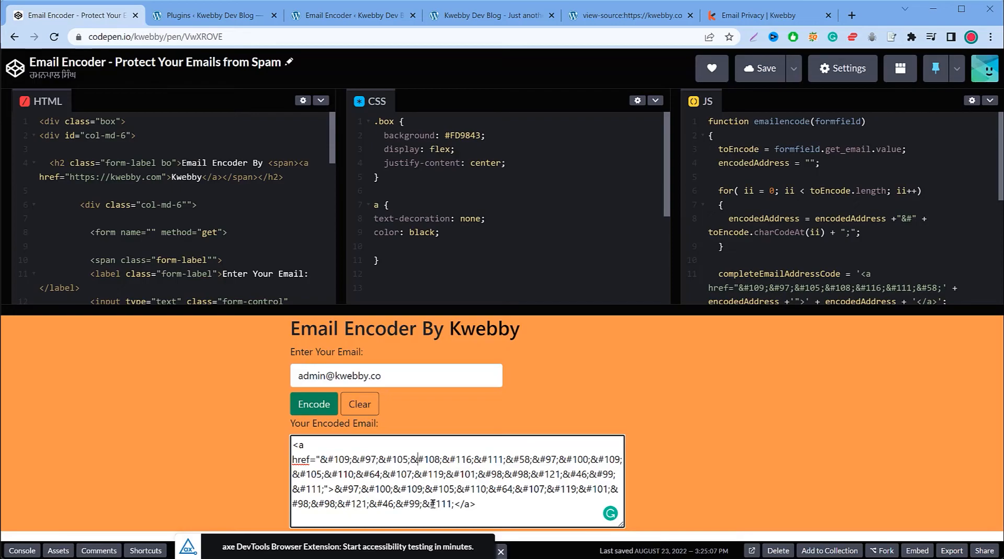
pyautogui.click(211, 15)
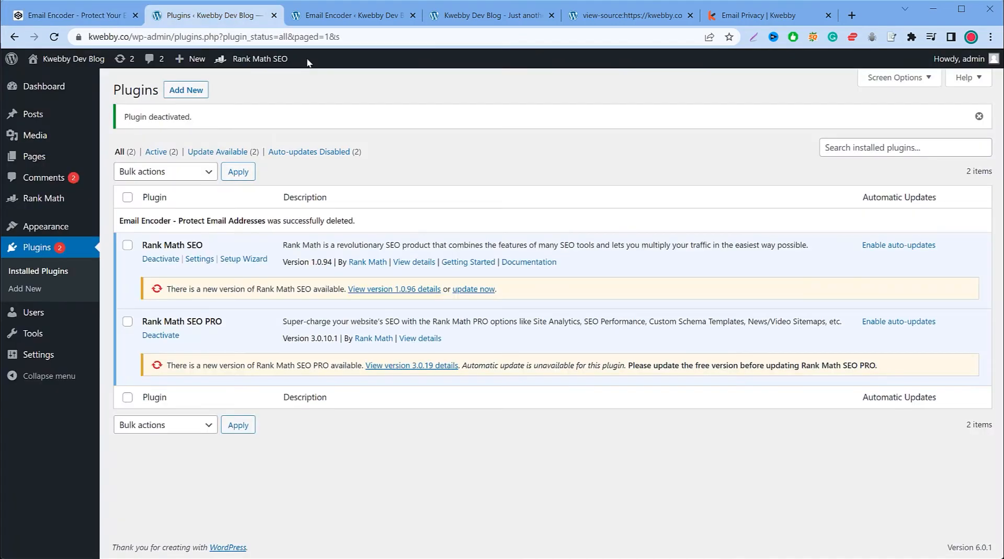